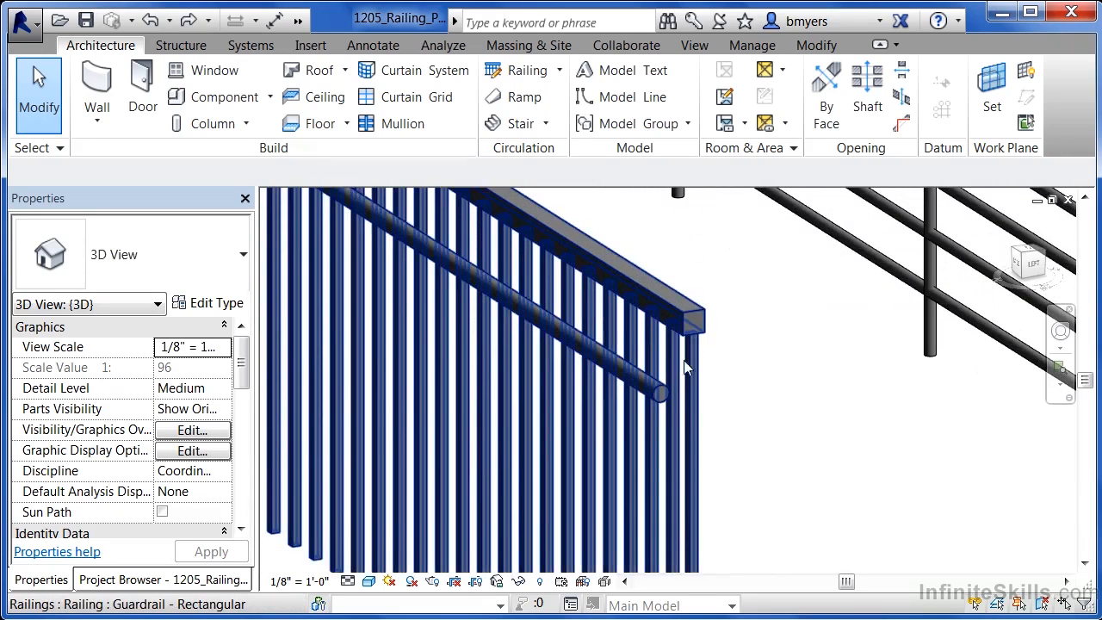
mouse_move(663, 392)
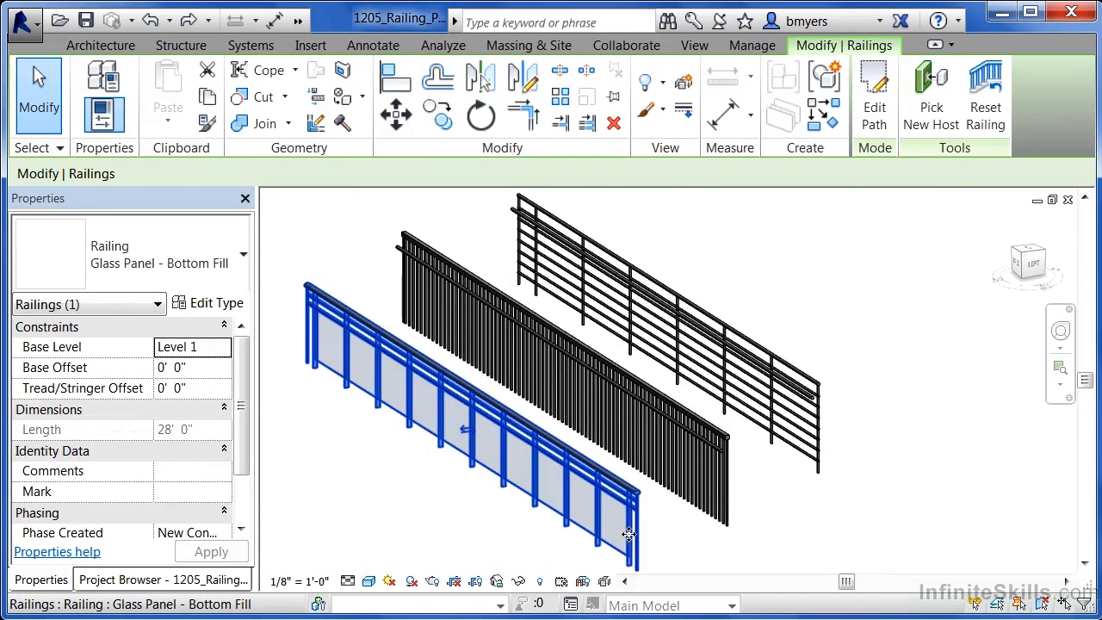
mouse_move(219, 302)
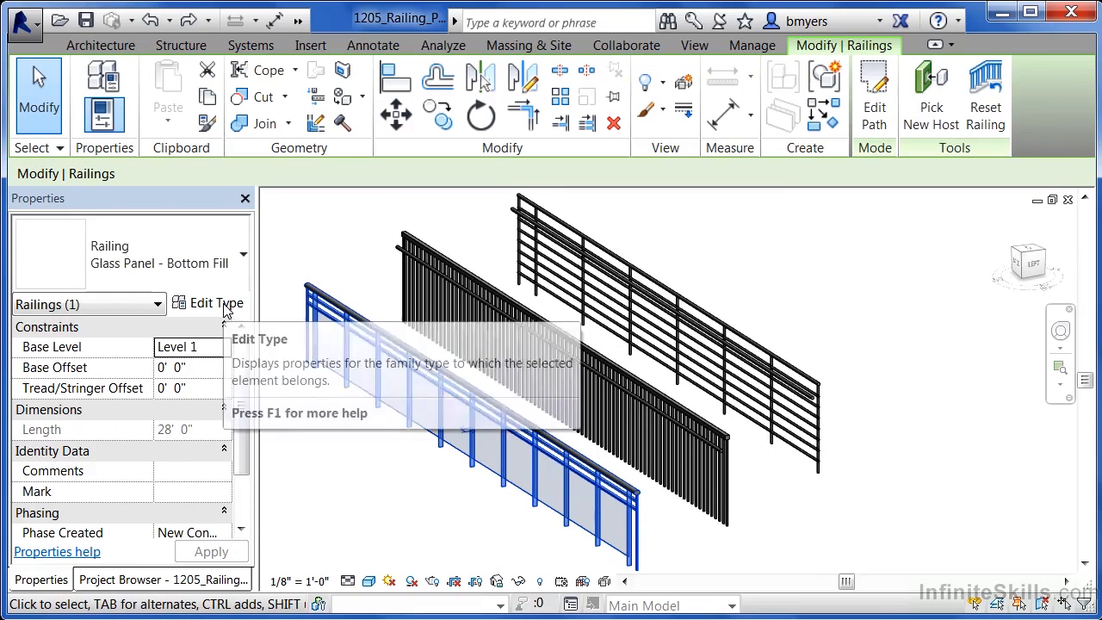
Open the Glass Panel - Bottom Fill railing's type properties via Edit Type.
click(216, 302)
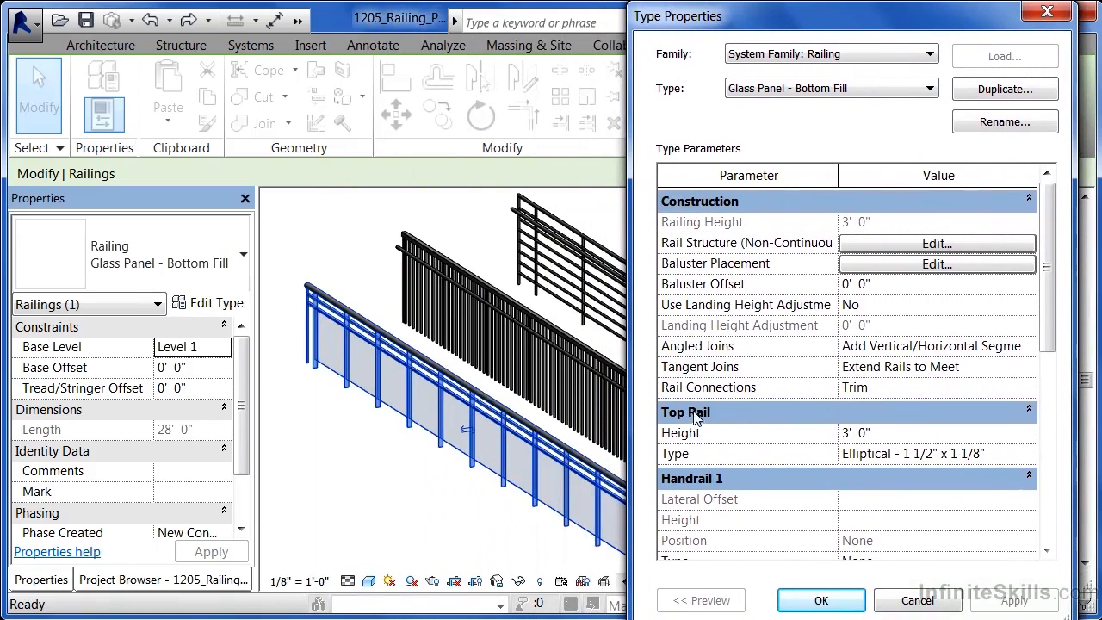
mouse_move(345, 329)
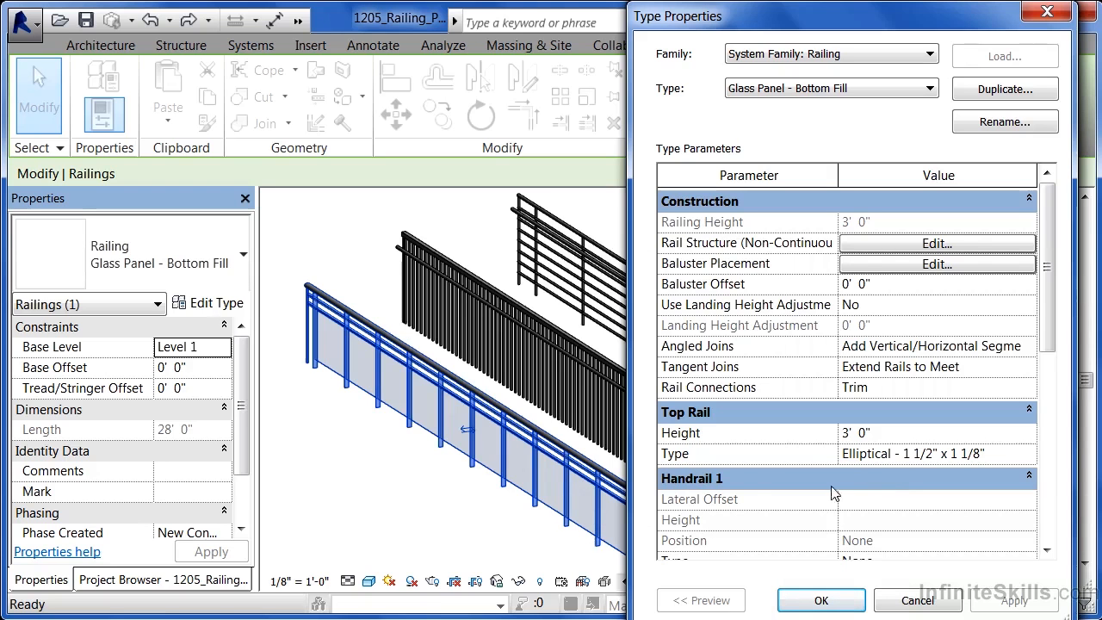
mouse_move(947, 463)
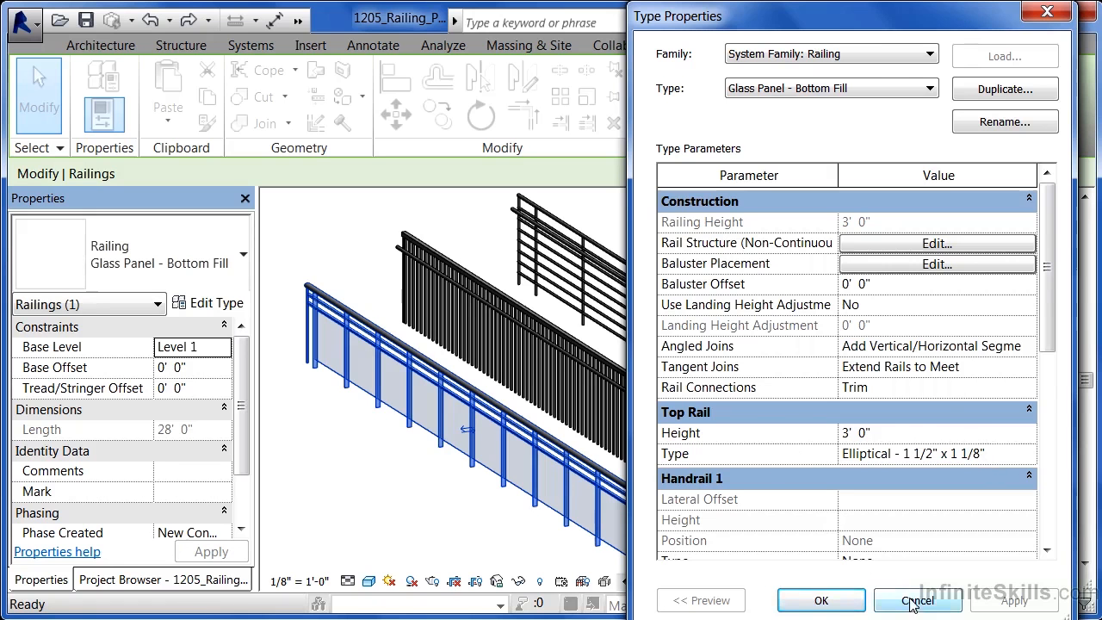
click(918, 600)
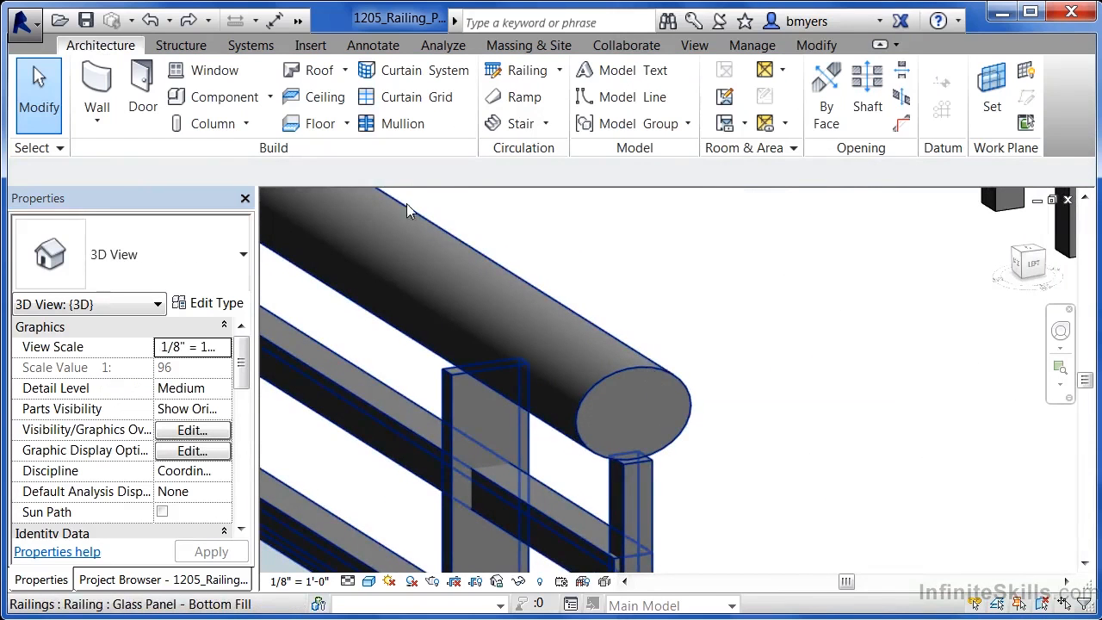
mouse_move(374, 194)
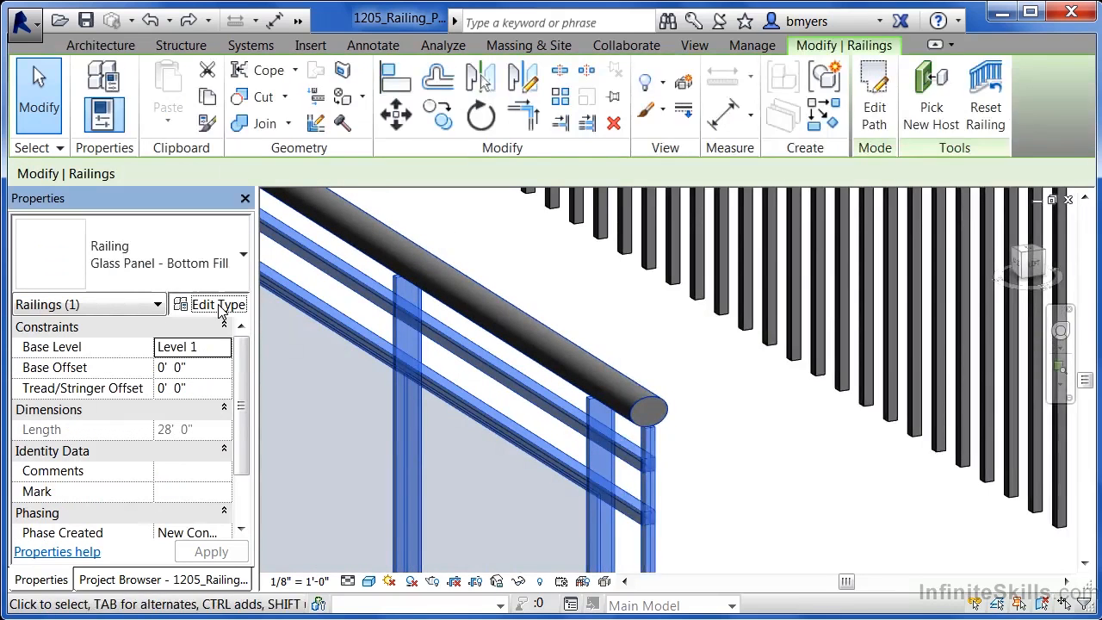
click(216, 305)
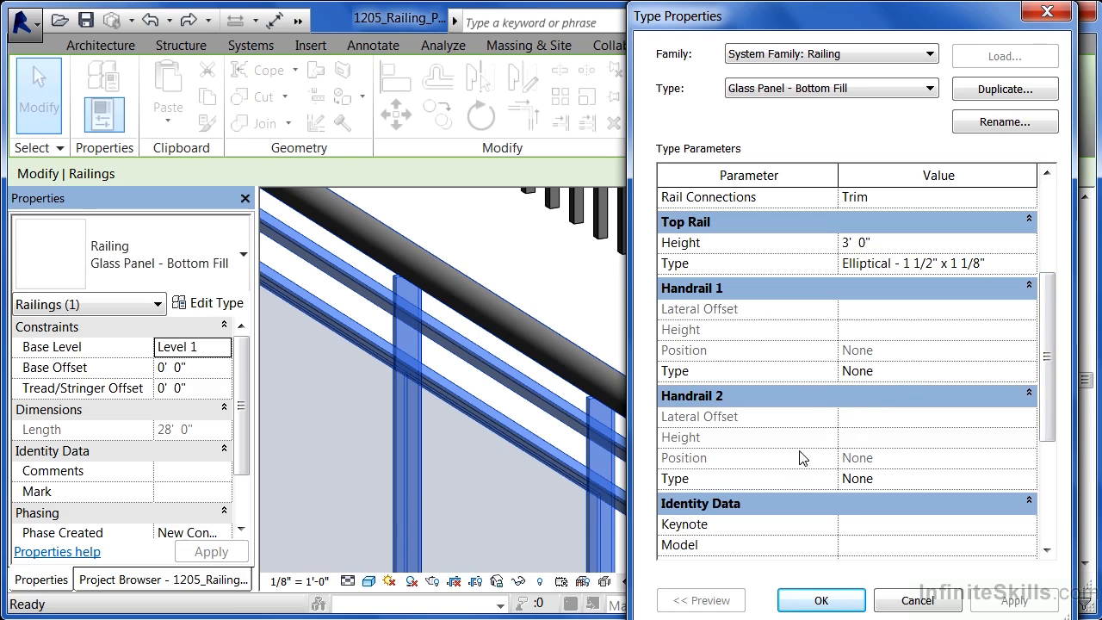
mouse_move(1018, 368)
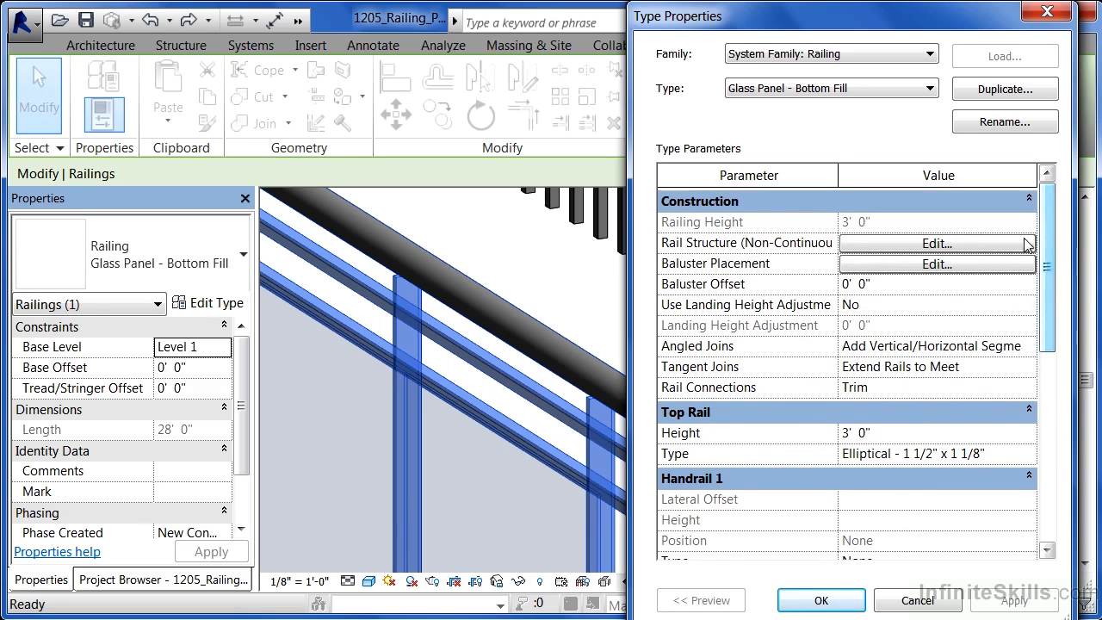
mouse_move(777, 251)
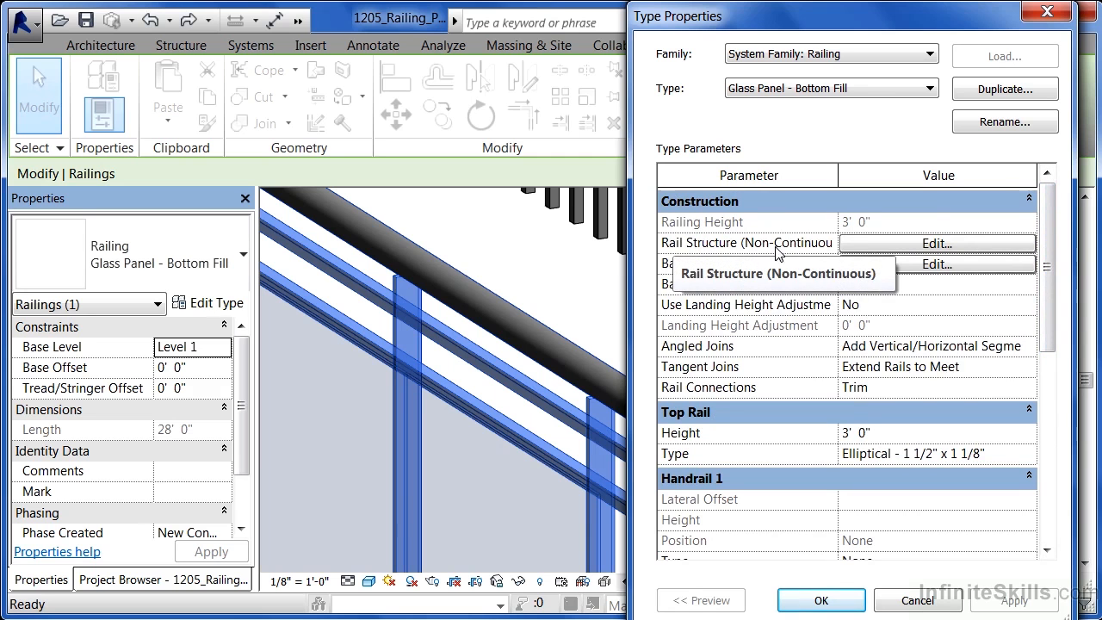
click(936, 243)
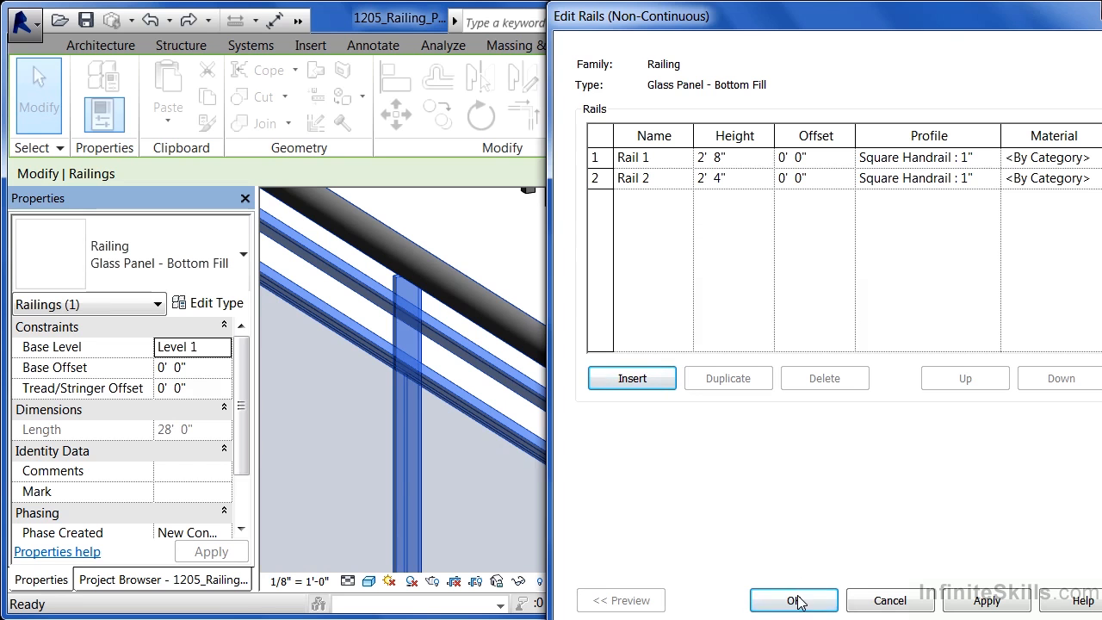
click(793, 600)
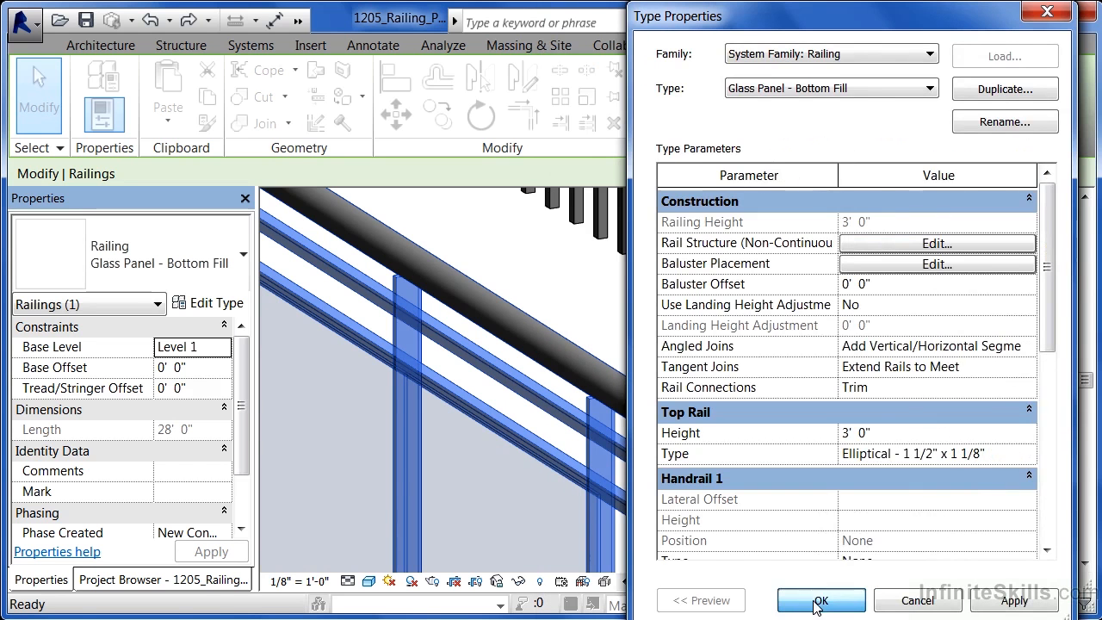
click(821, 600)
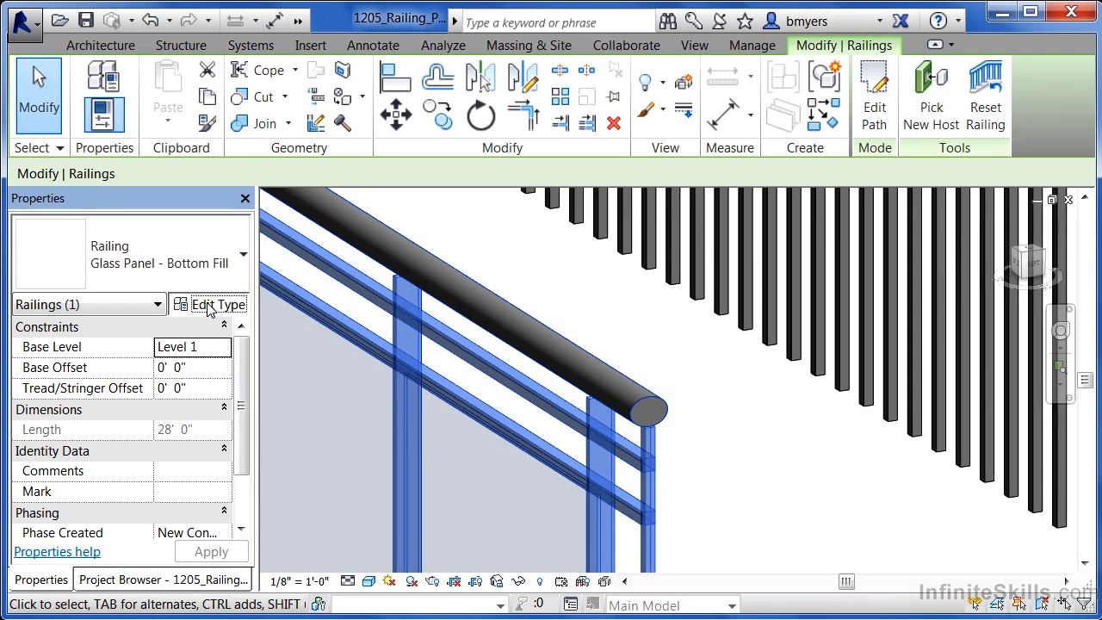
click(210, 304)
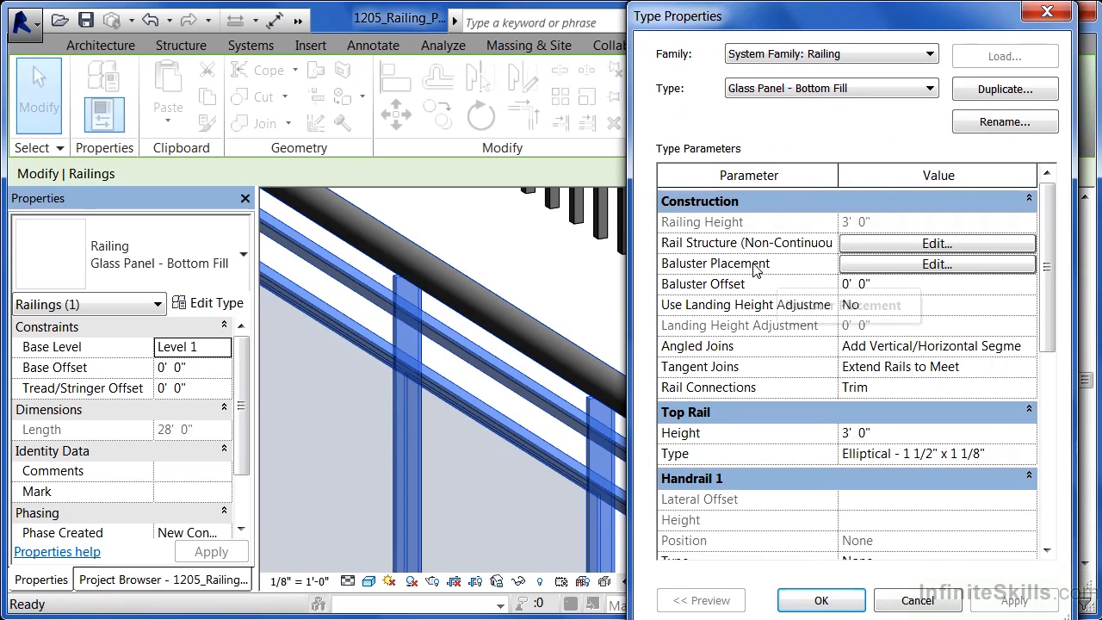
mouse_move(745, 275)
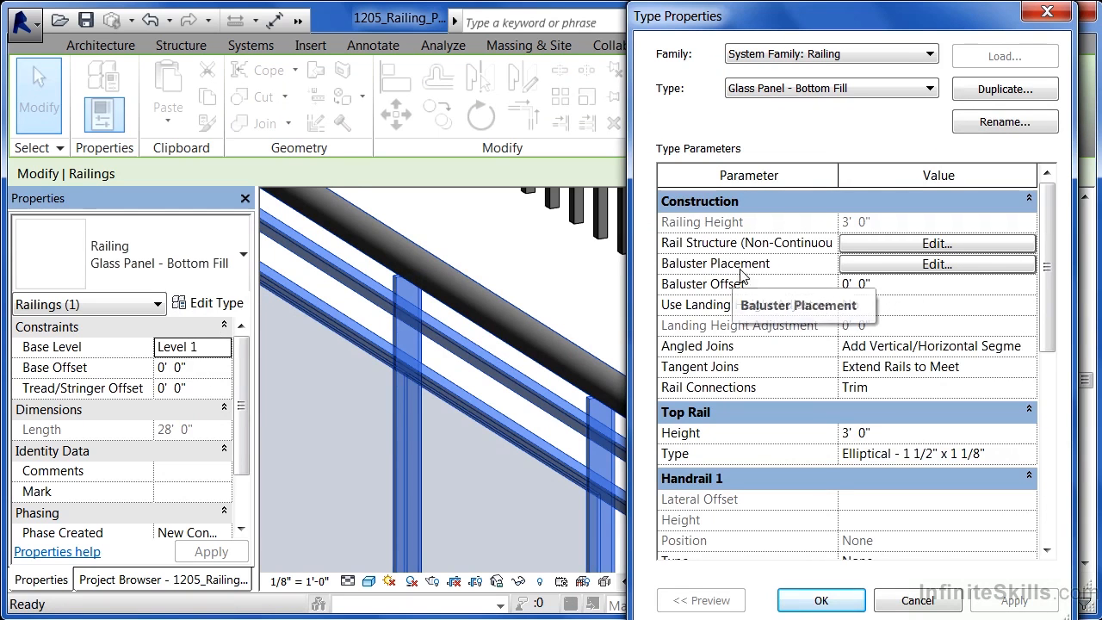
Open Edit Baluster Placement for the Glass Panel - Bottom Fill railing.
click(935, 263)
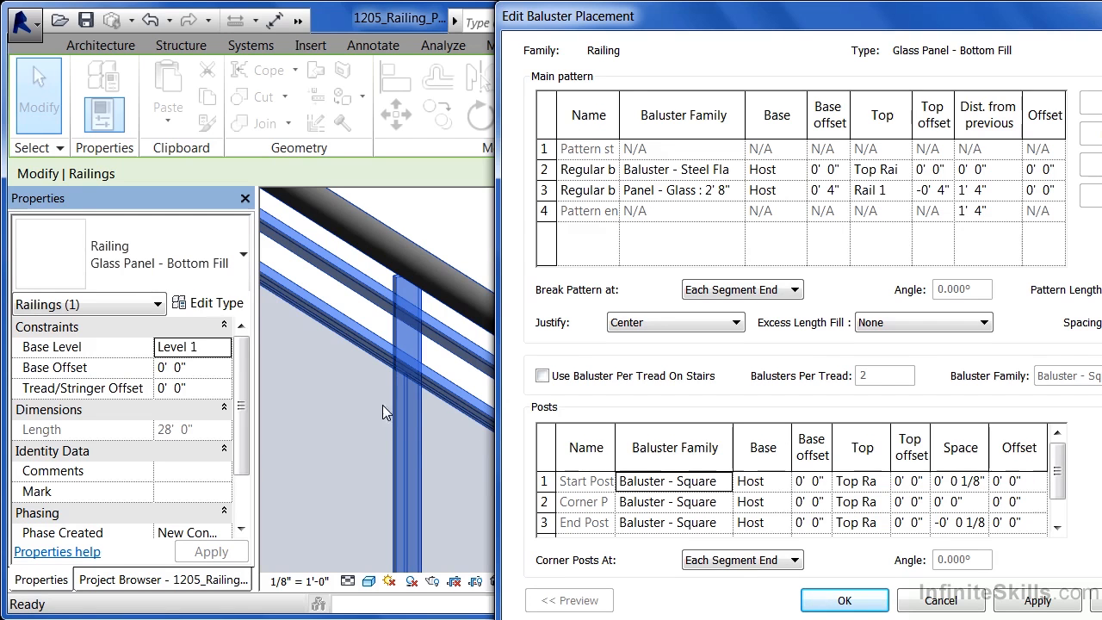
mouse_move(357, 394)
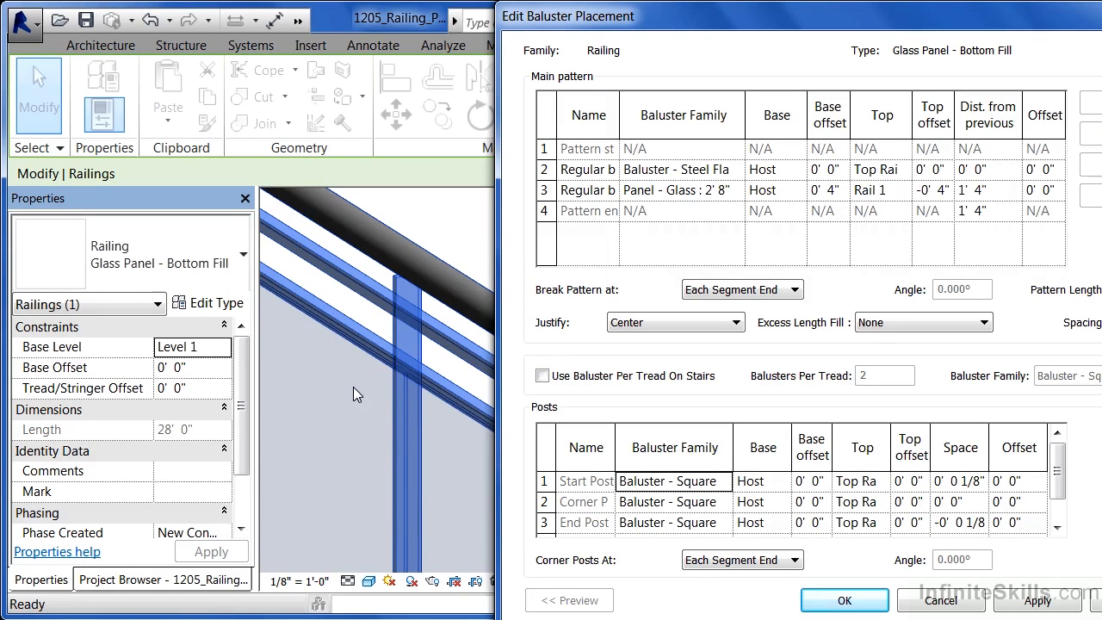
mouse_move(488, 406)
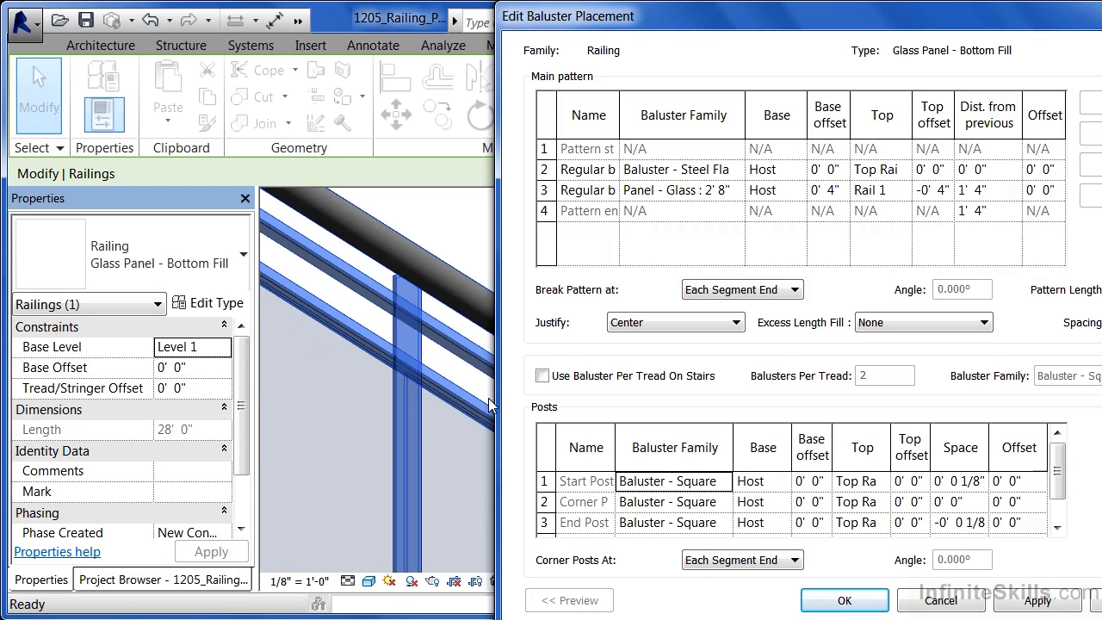
mouse_move(495, 422)
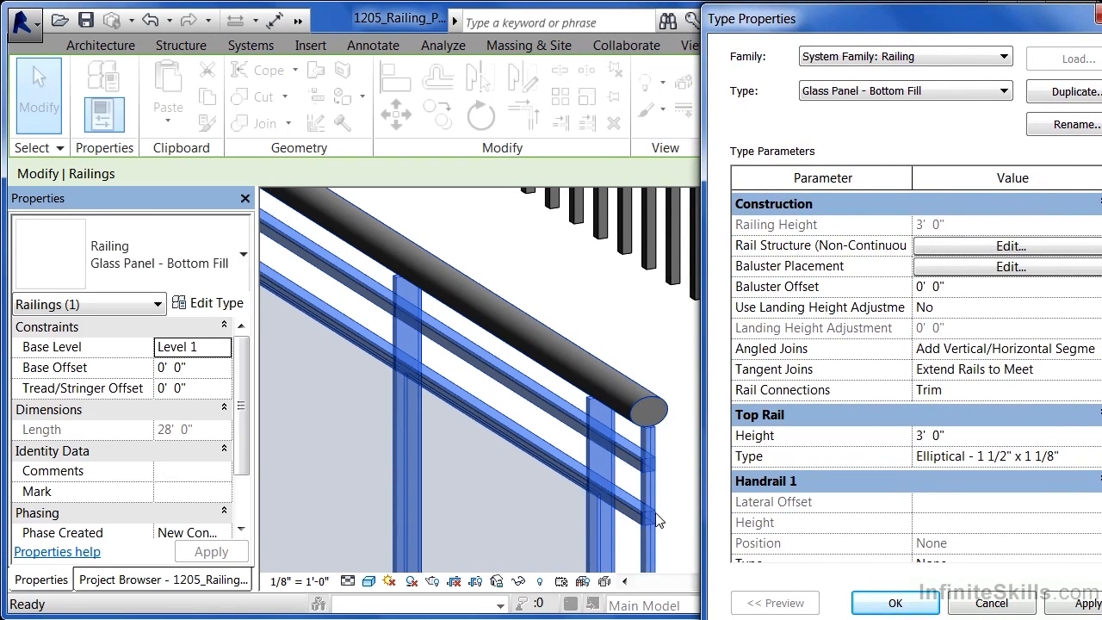
mouse_move(651, 439)
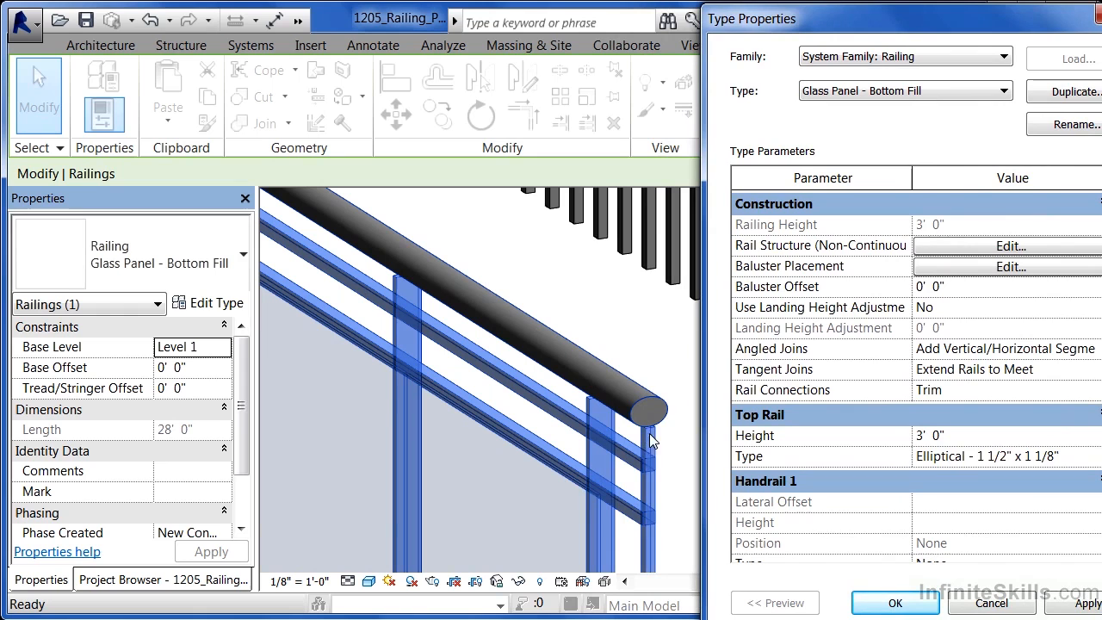
mouse_move(650, 439)
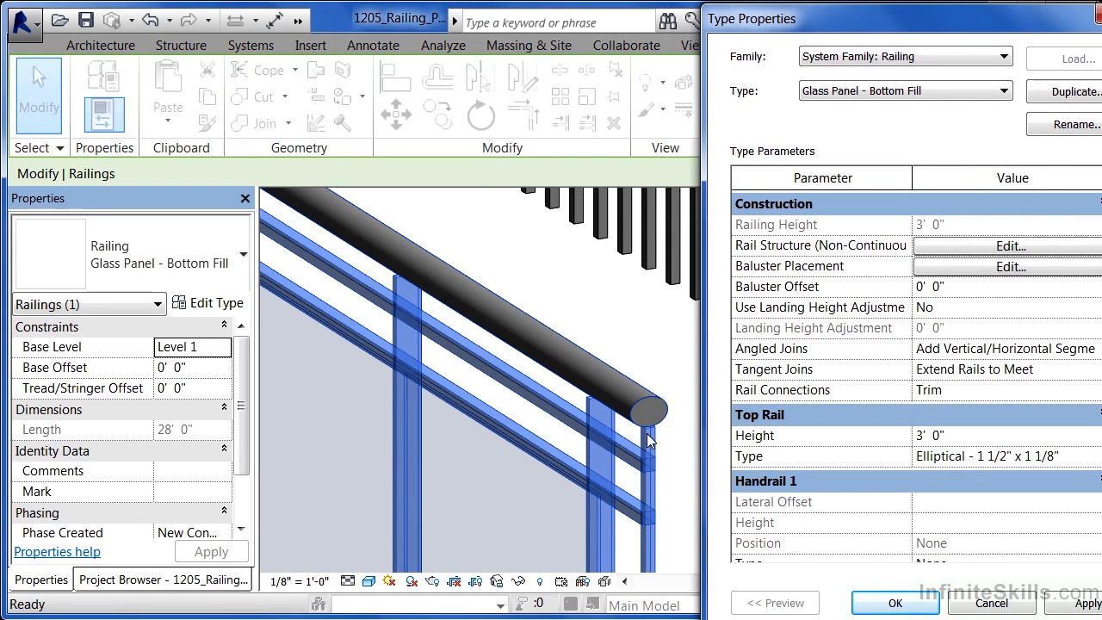
mouse_move(671, 489)
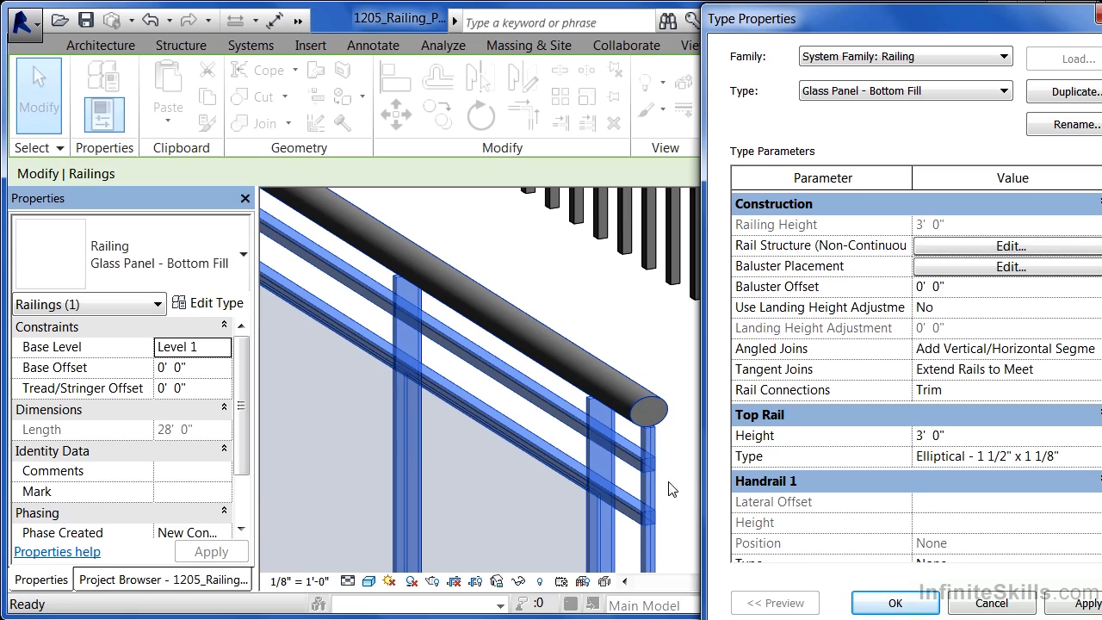
mouse_move(745, 479)
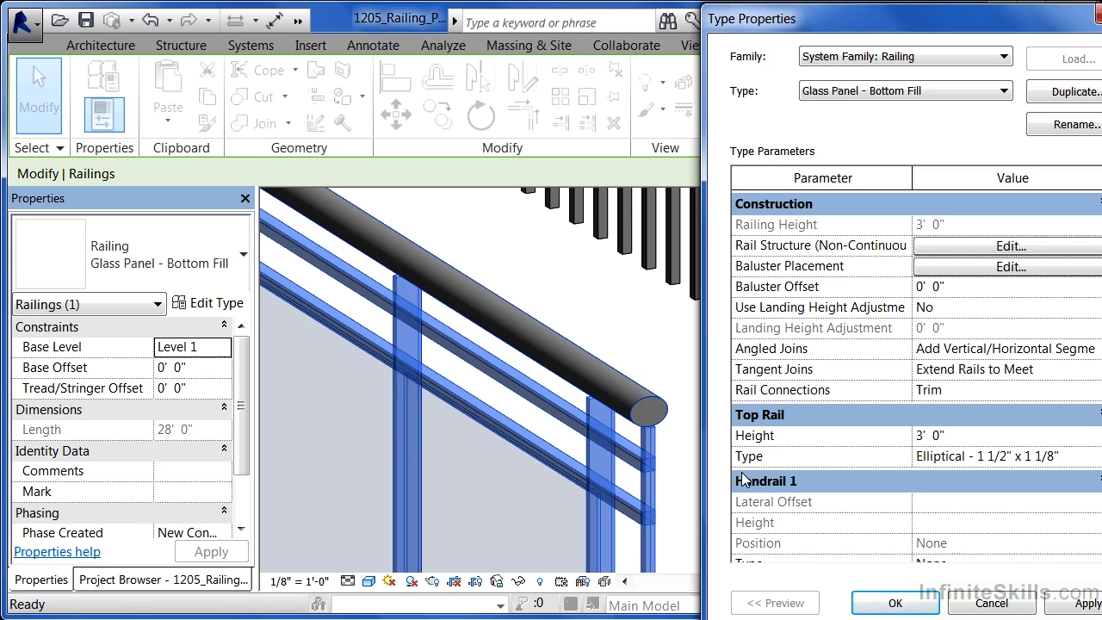
mouse_move(656, 241)
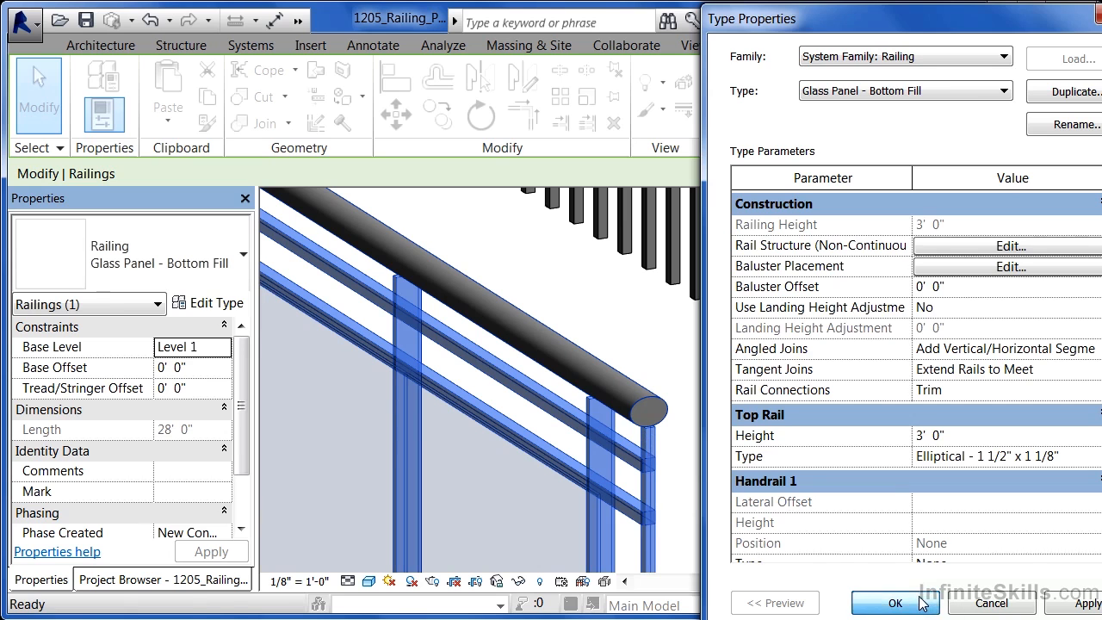
Close the glass railing's type properties and select the Guardrail - Rectangular railing.
click(894, 601)
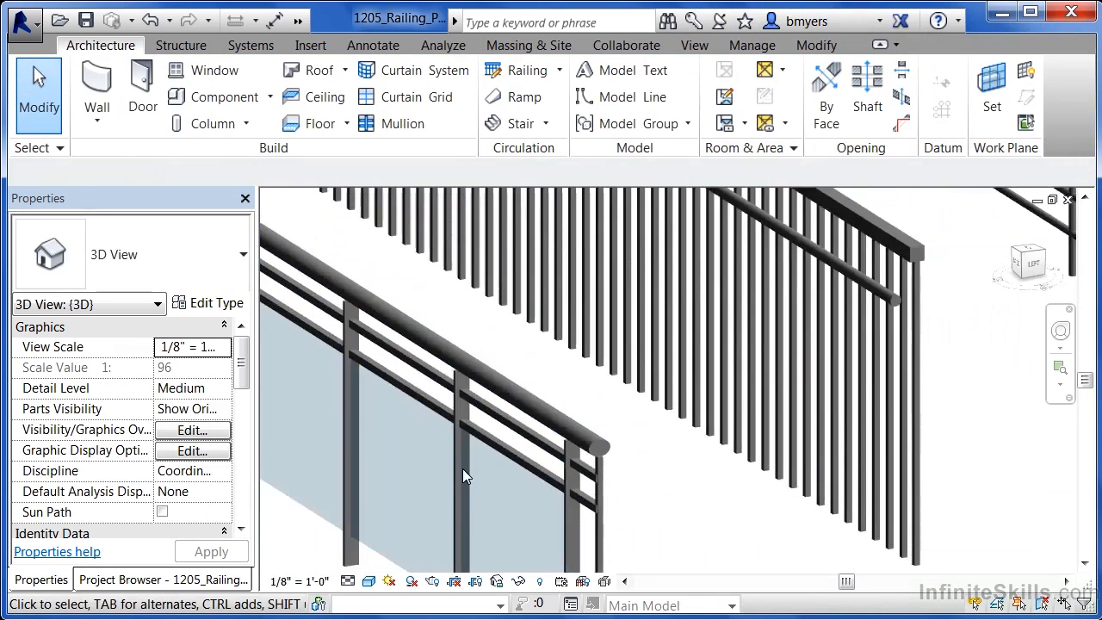
click(465, 474)
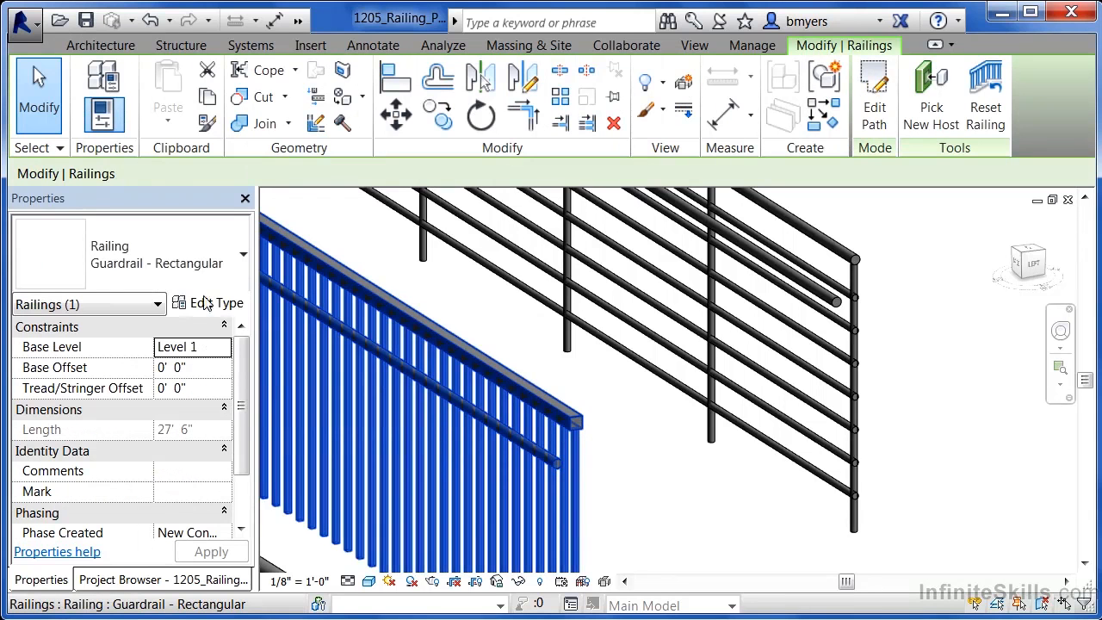
Open Guardrail - Rectangular type properties and scroll to its rectangular top rail and circular handrail.
click(216, 302)
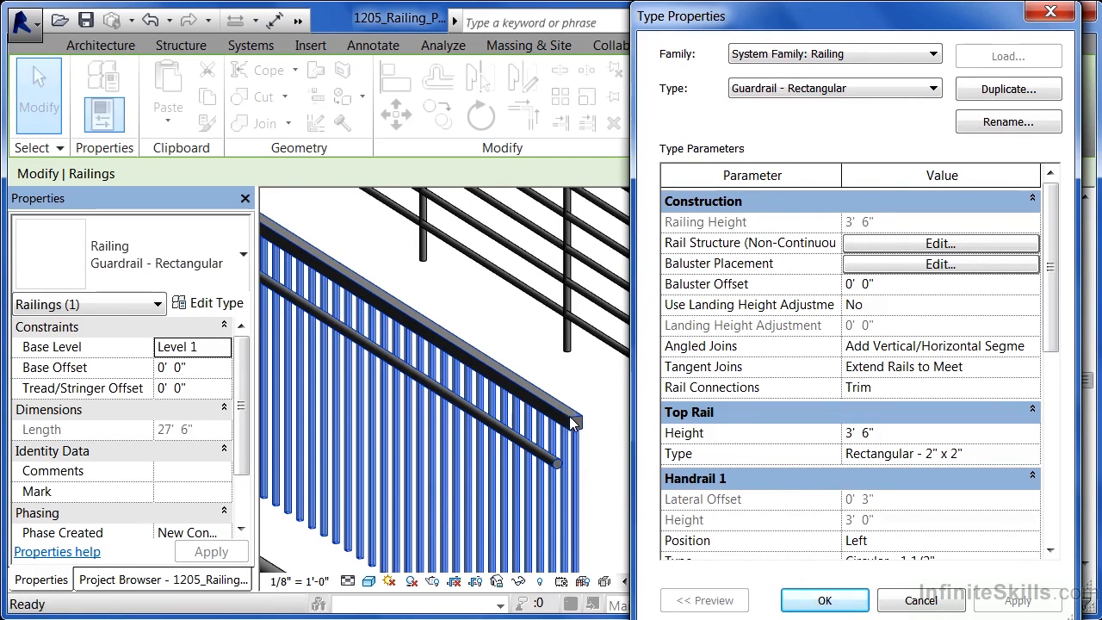
mouse_move(921, 458)
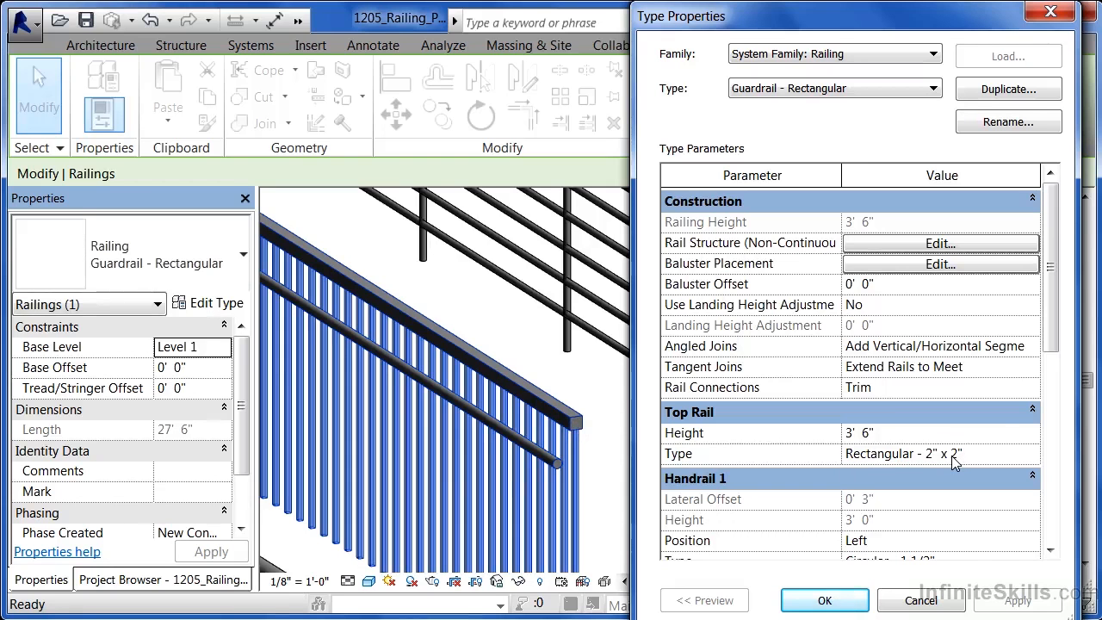
scroll(down, 3)
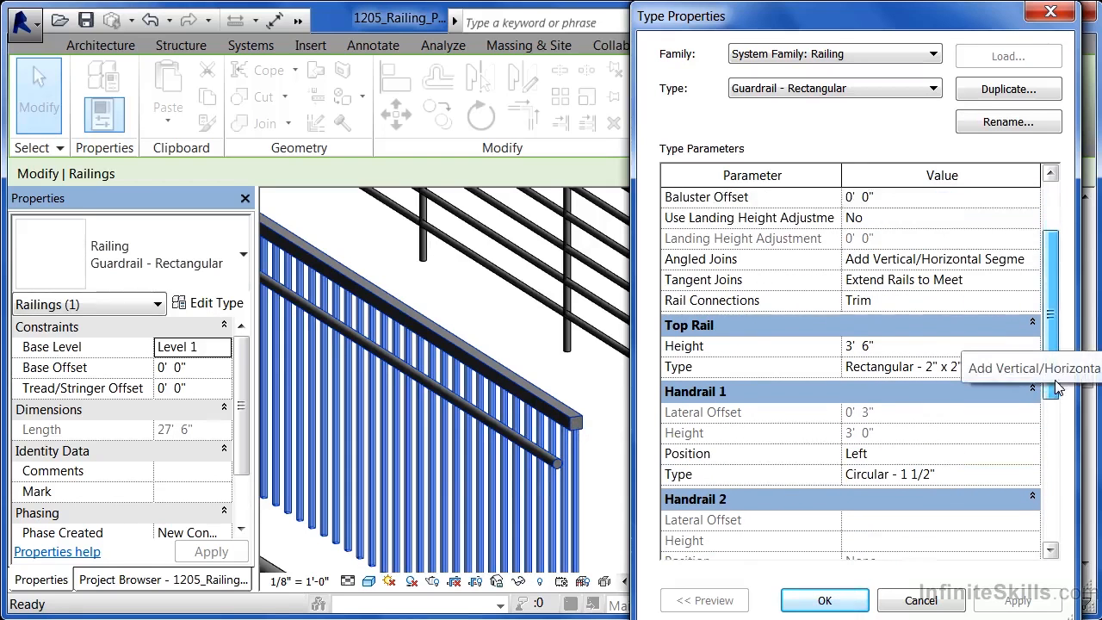
scroll(down, 3)
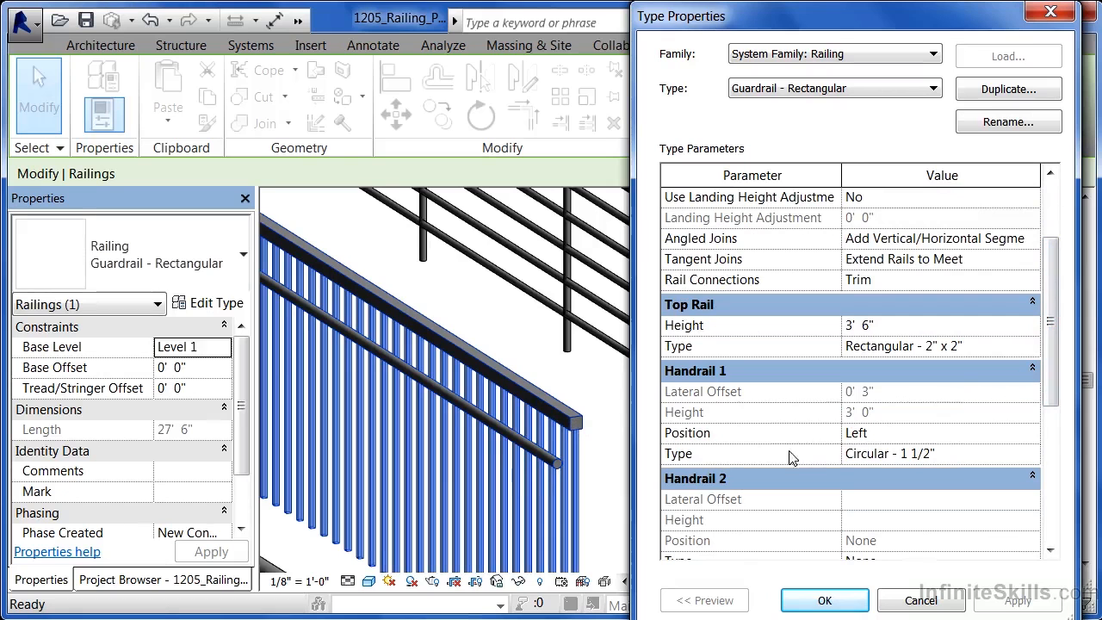
mouse_move(874, 471)
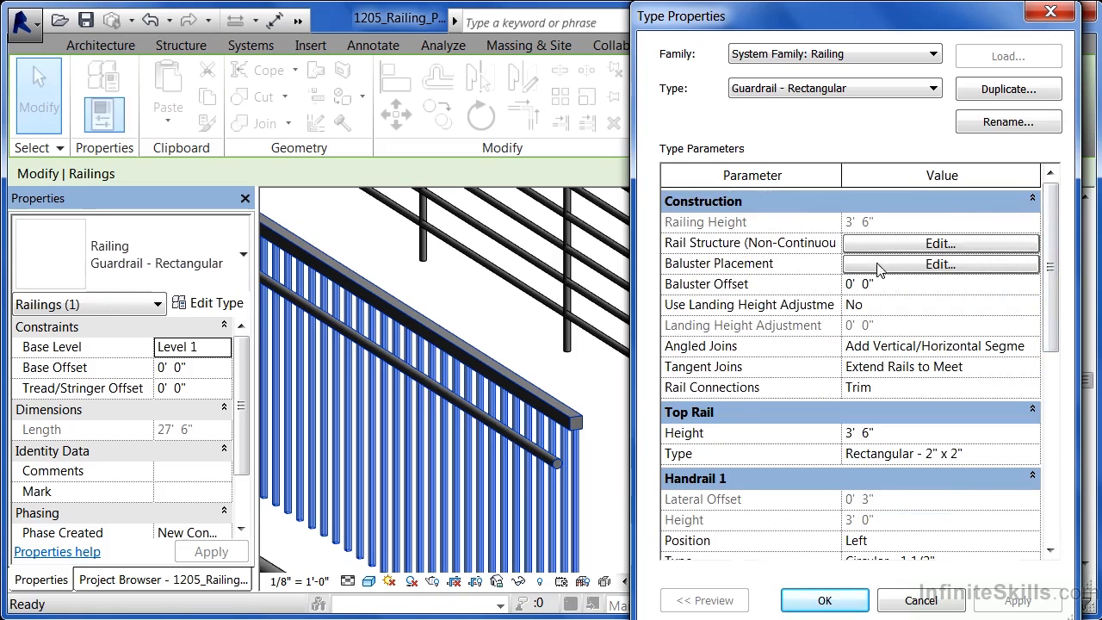
View the rectangular guardrail's square baluster placement, then cancel without changes.
click(939, 263)
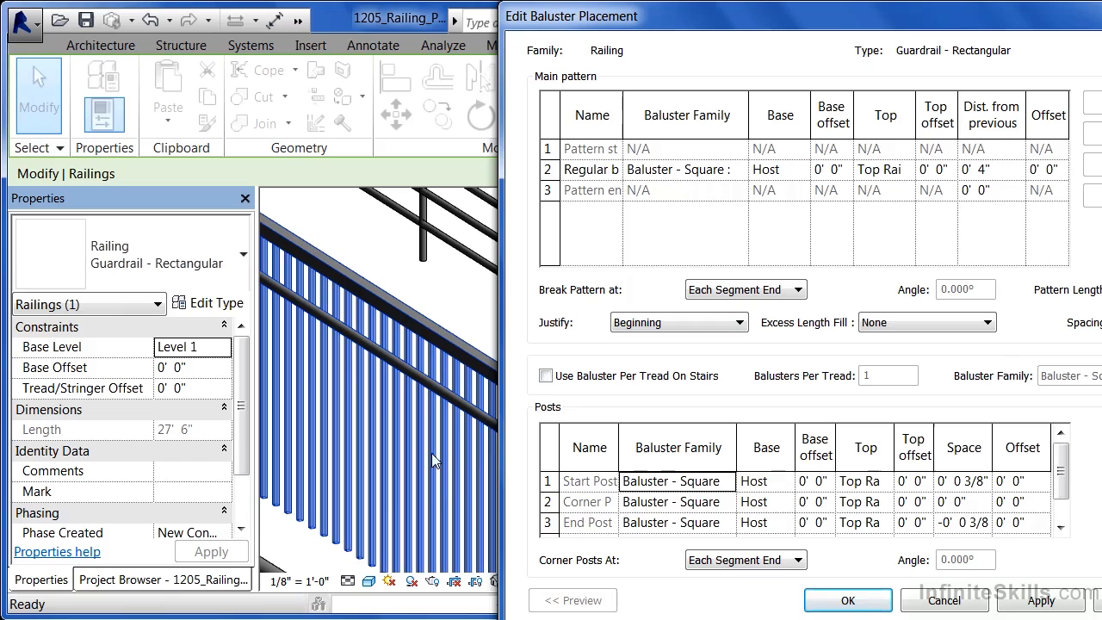
mouse_move(944, 600)
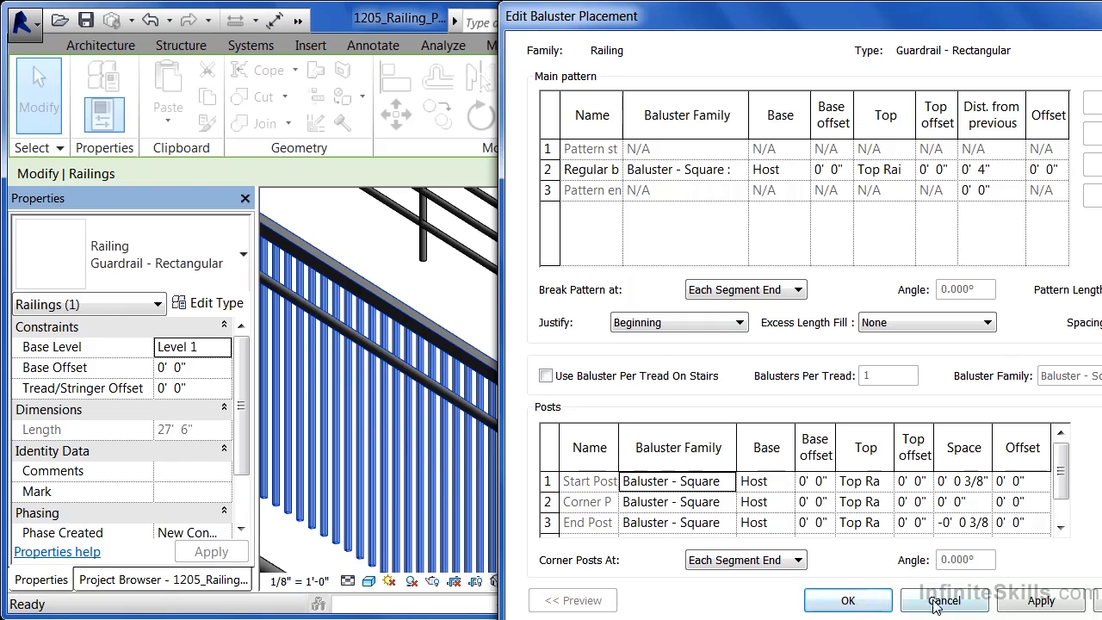
click(944, 599)
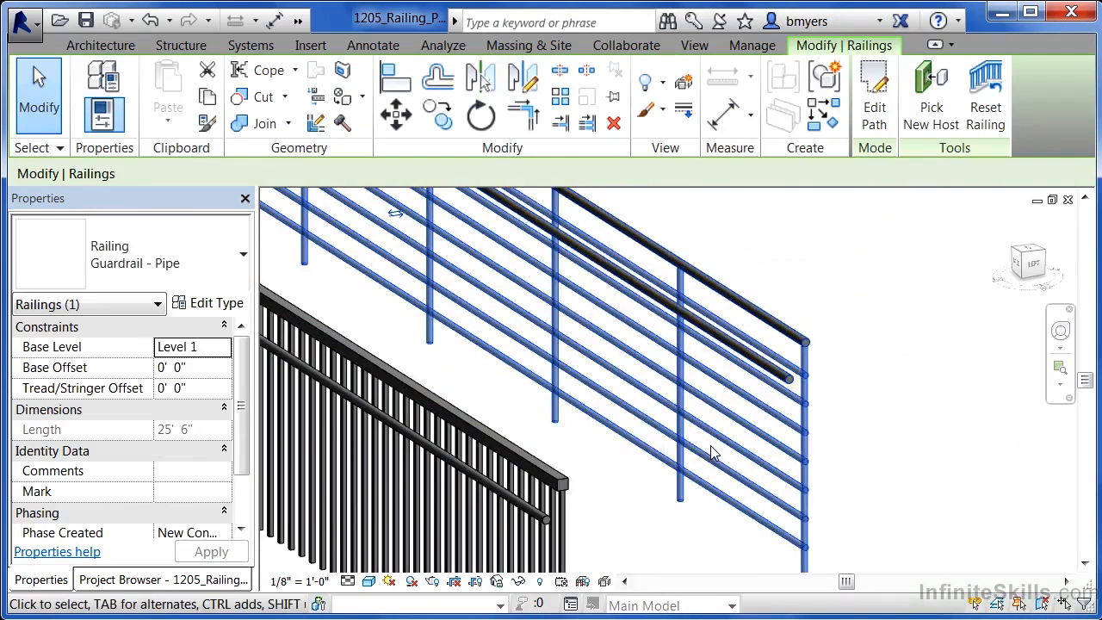
Open Guardrail - Pipe type properties, view its round baluster pattern, then cancel.
click(206, 303)
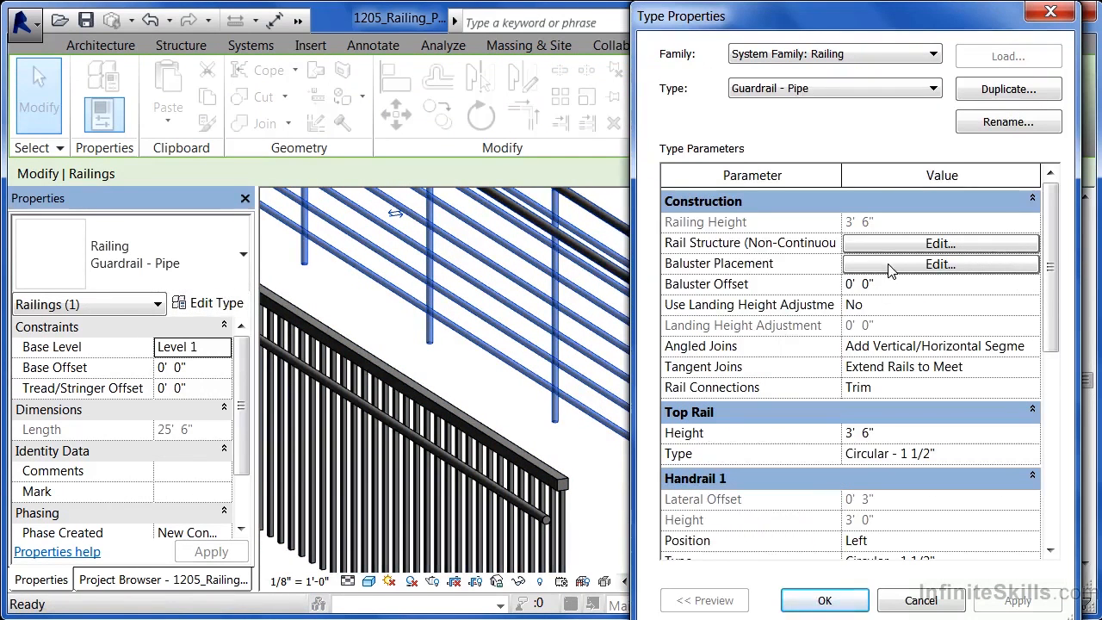
click(939, 264)
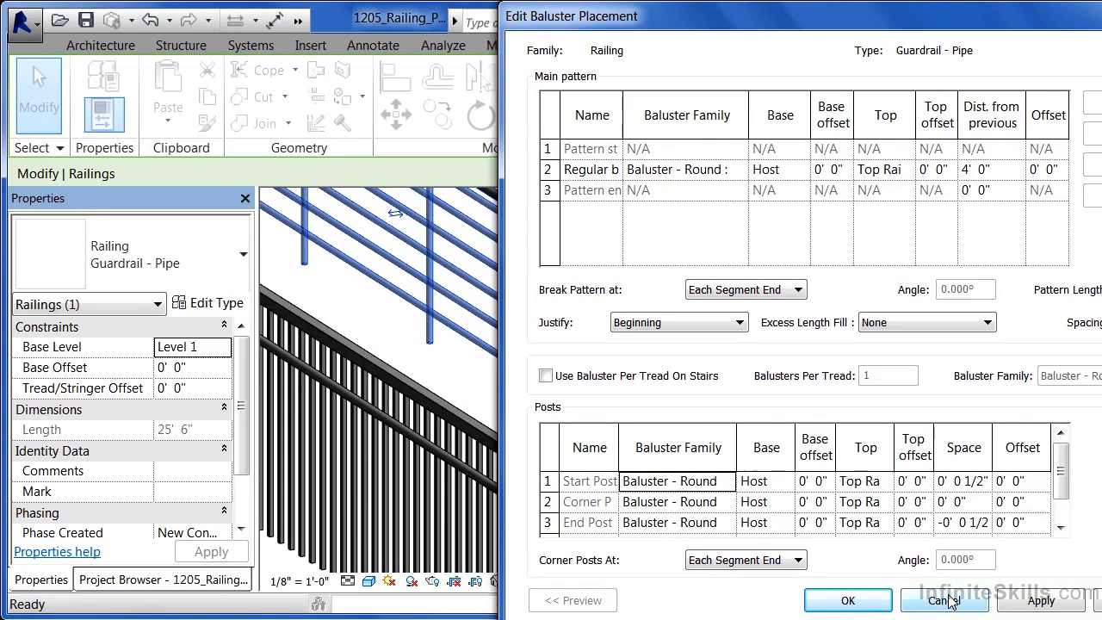
mouse_move(1007, 381)
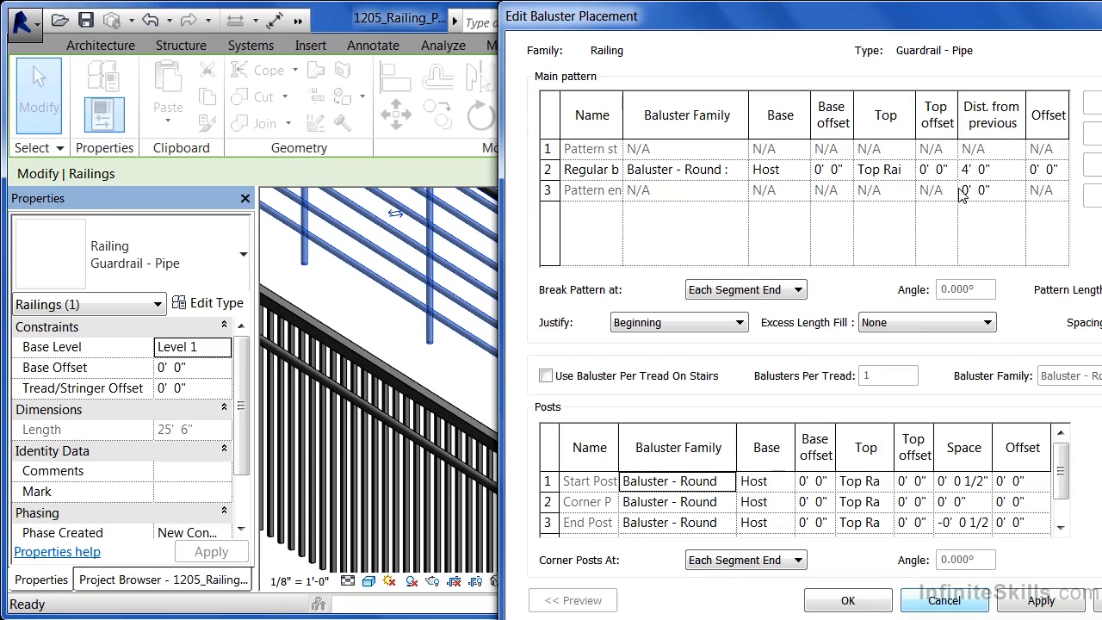
mouse_move(589, 526)
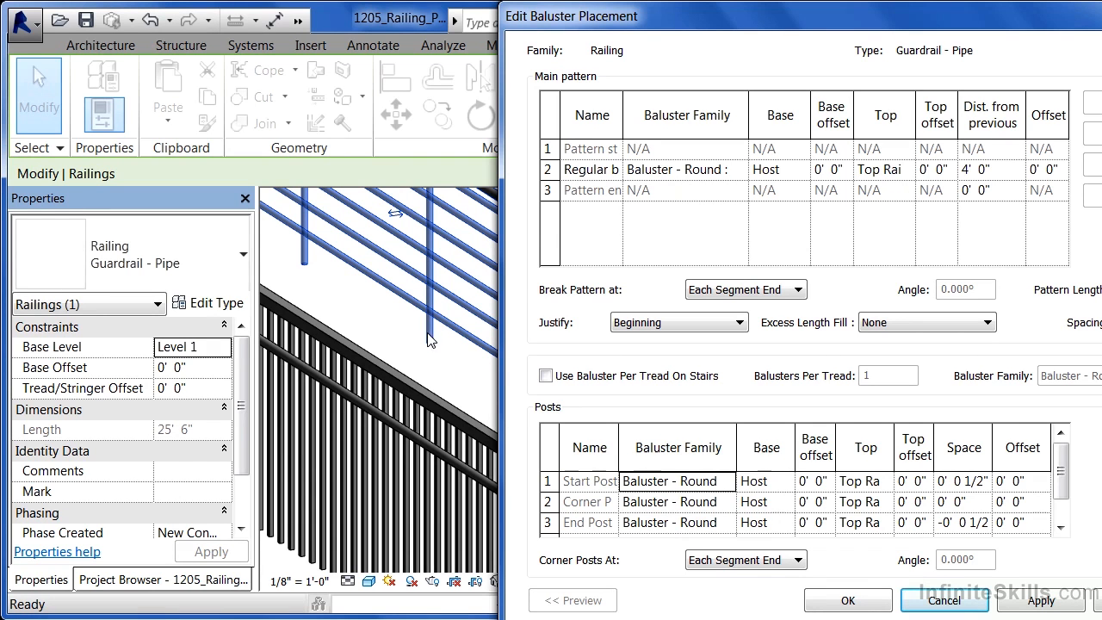
mouse_move(370, 314)
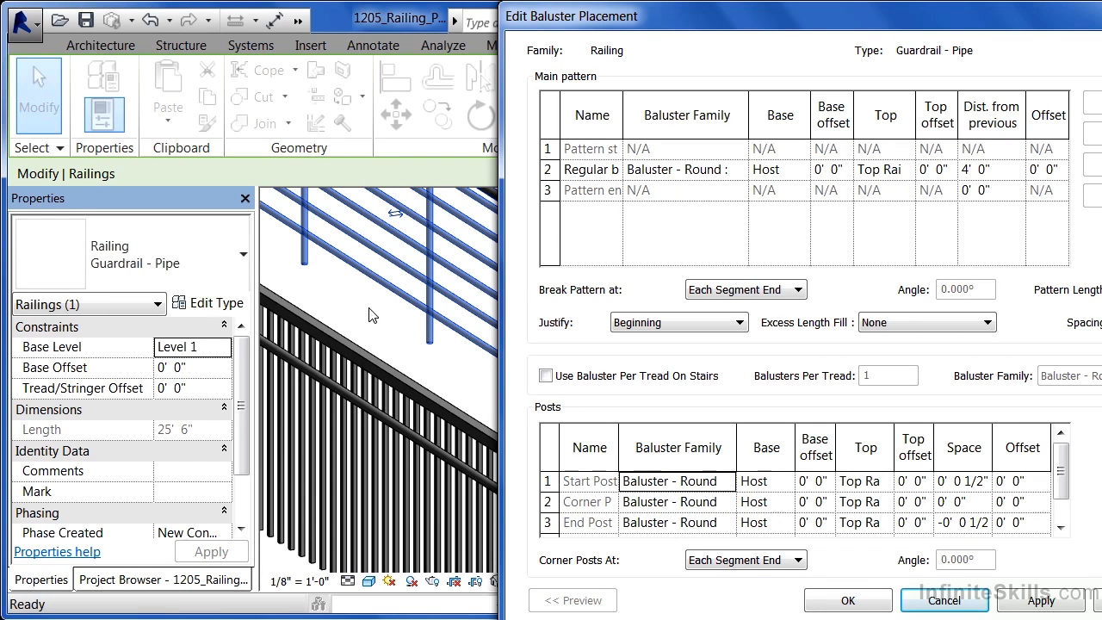
mouse_move(308, 199)
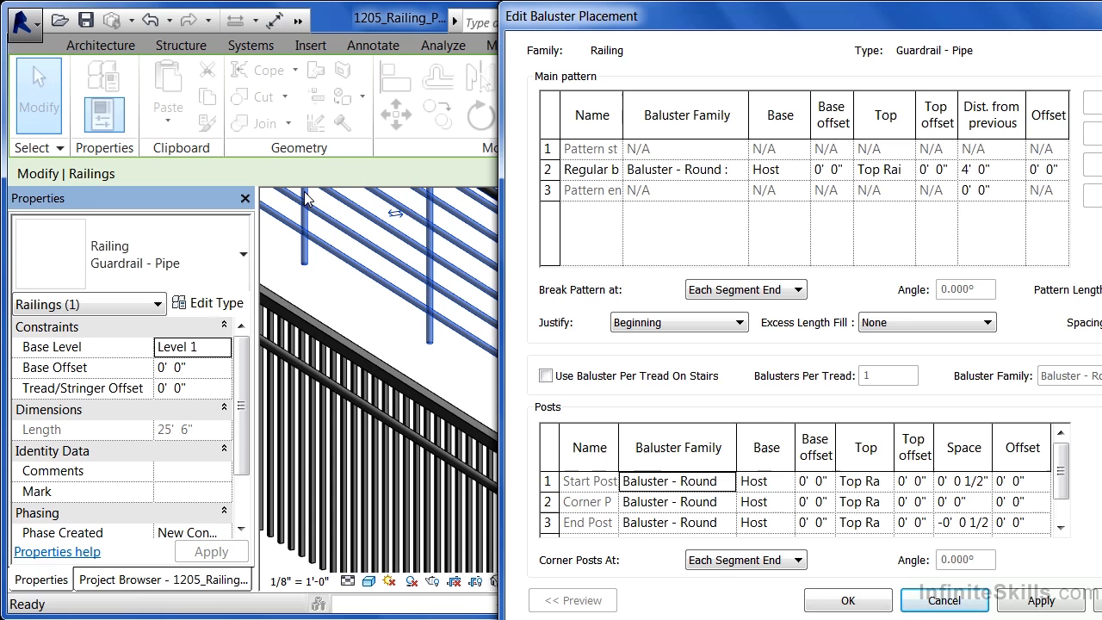
click(945, 600)
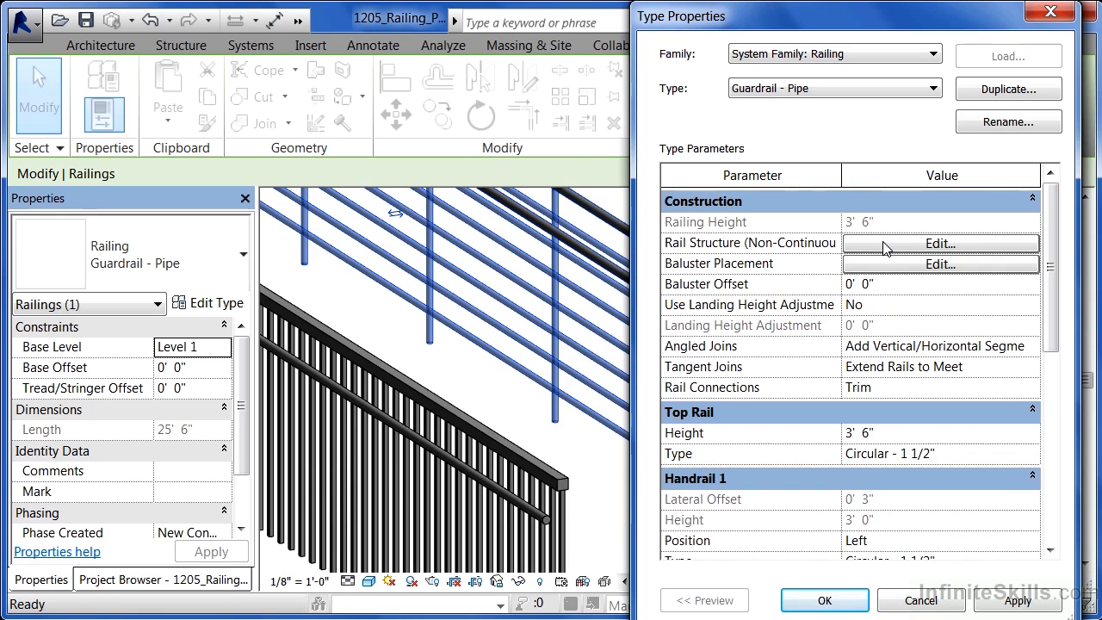
click(940, 243)
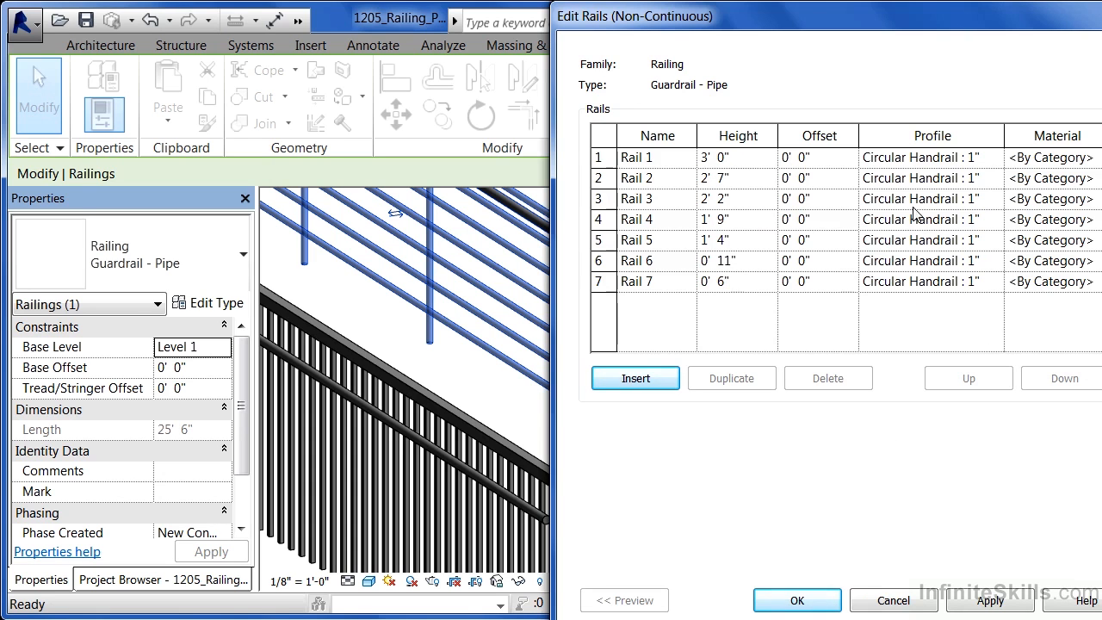
mouse_move(924, 276)
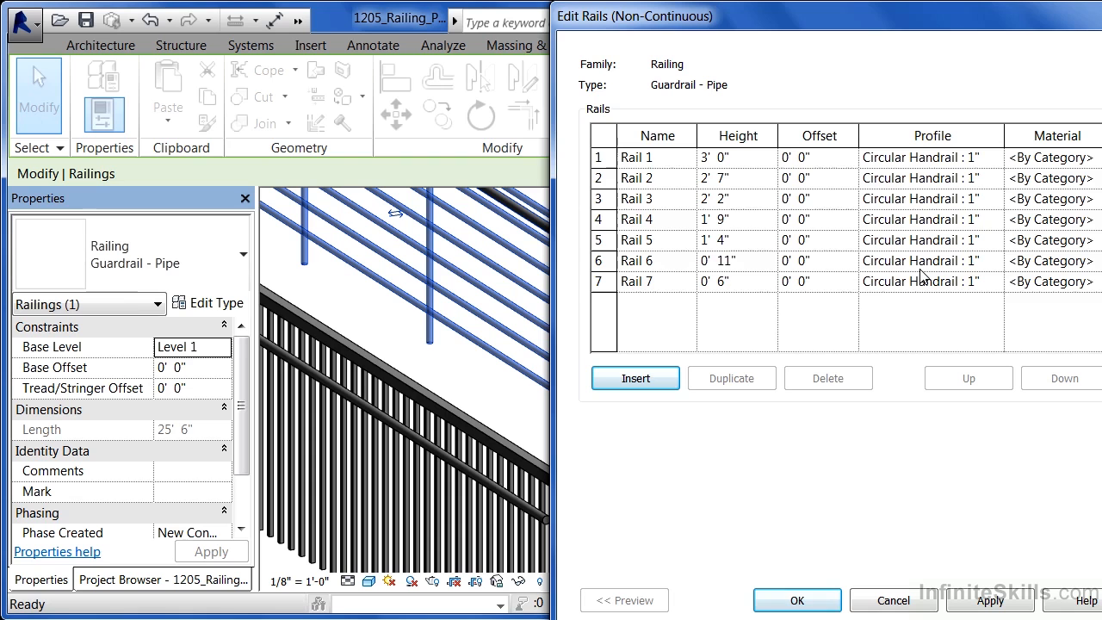
mouse_move(900, 219)
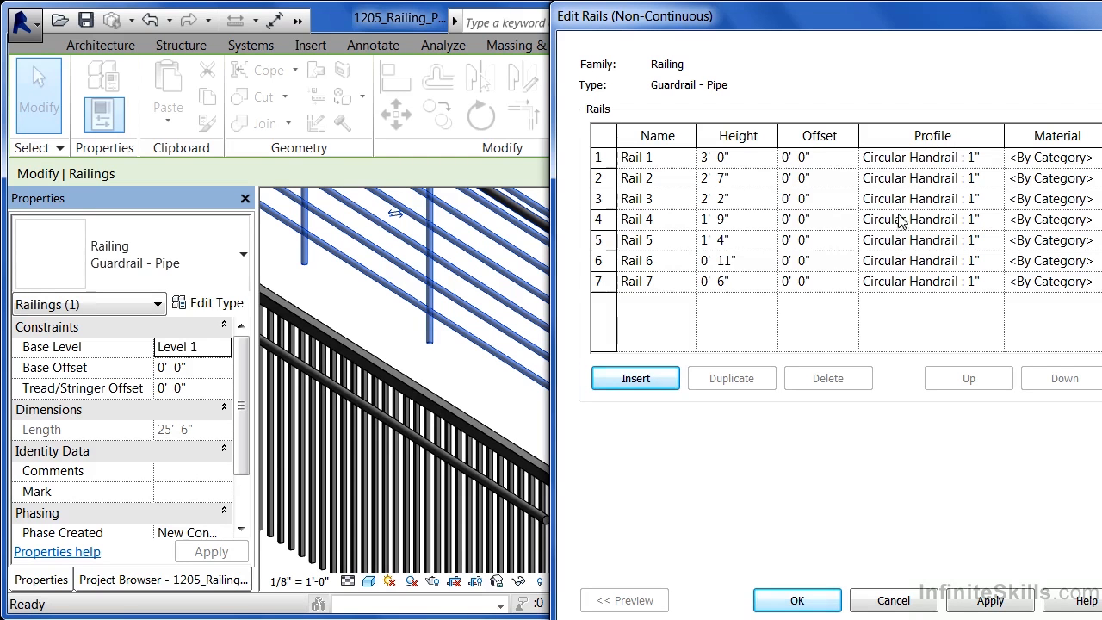
mouse_move(1074, 159)
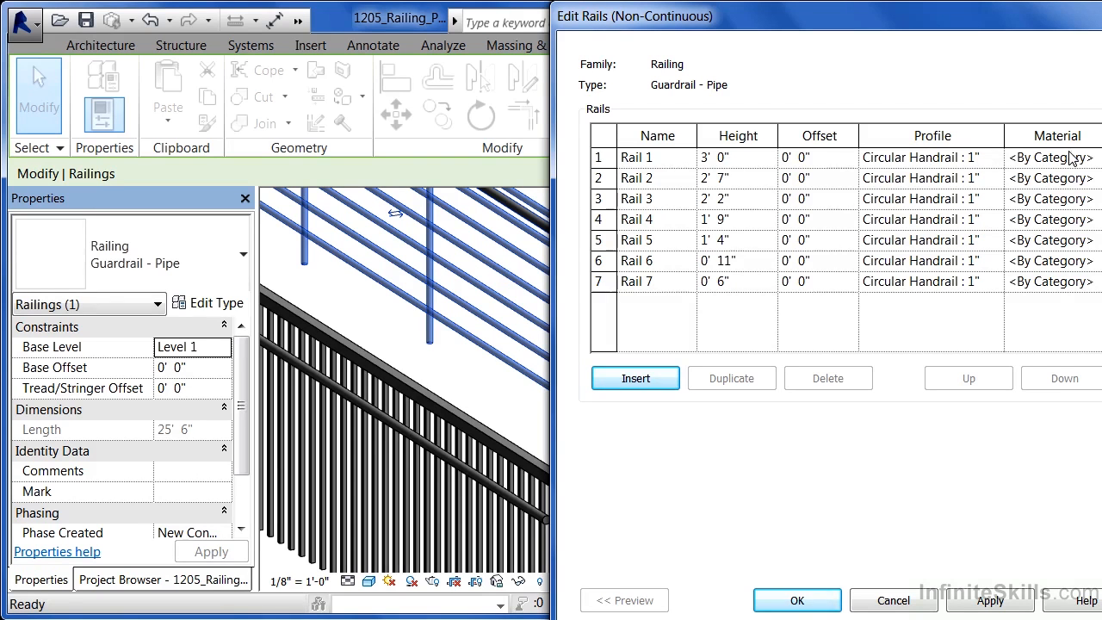
mouse_move(1054, 297)
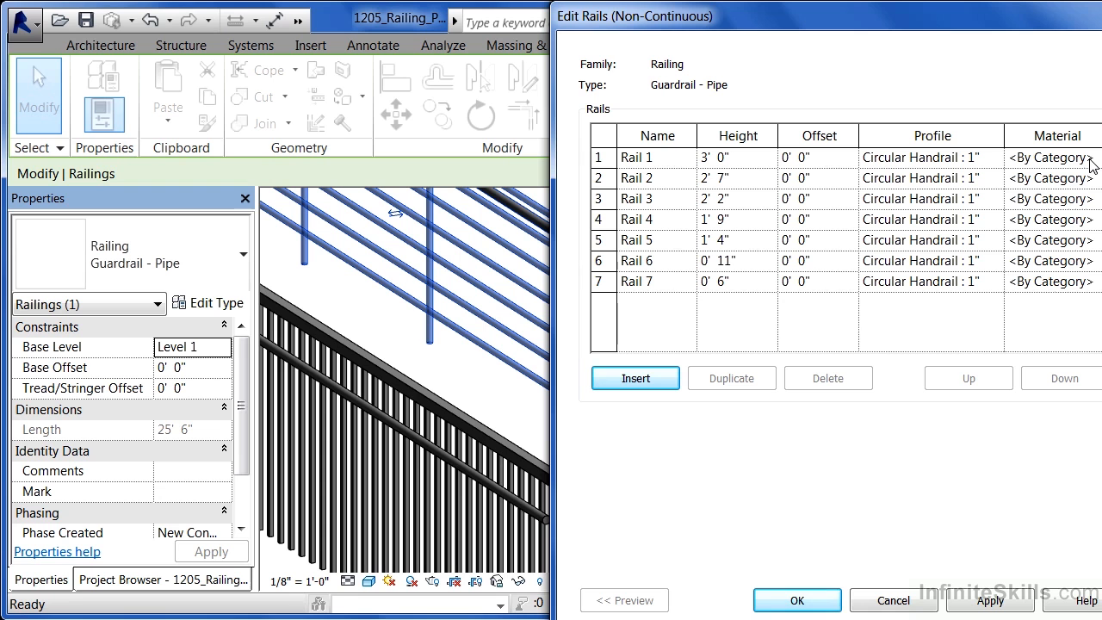
mouse_move(1020, 359)
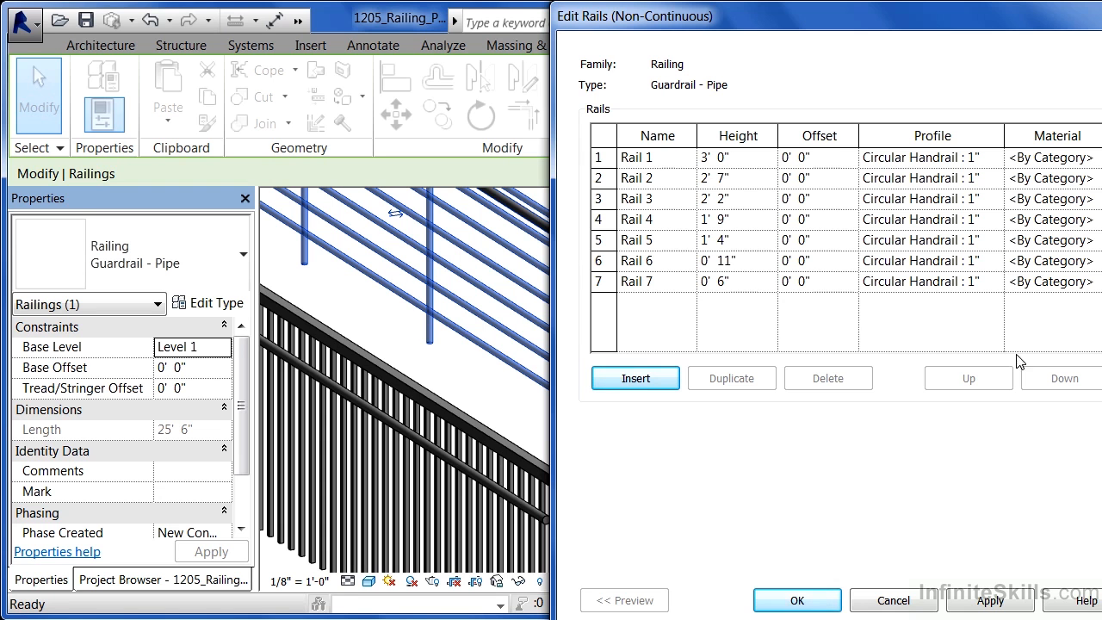
click(795, 600)
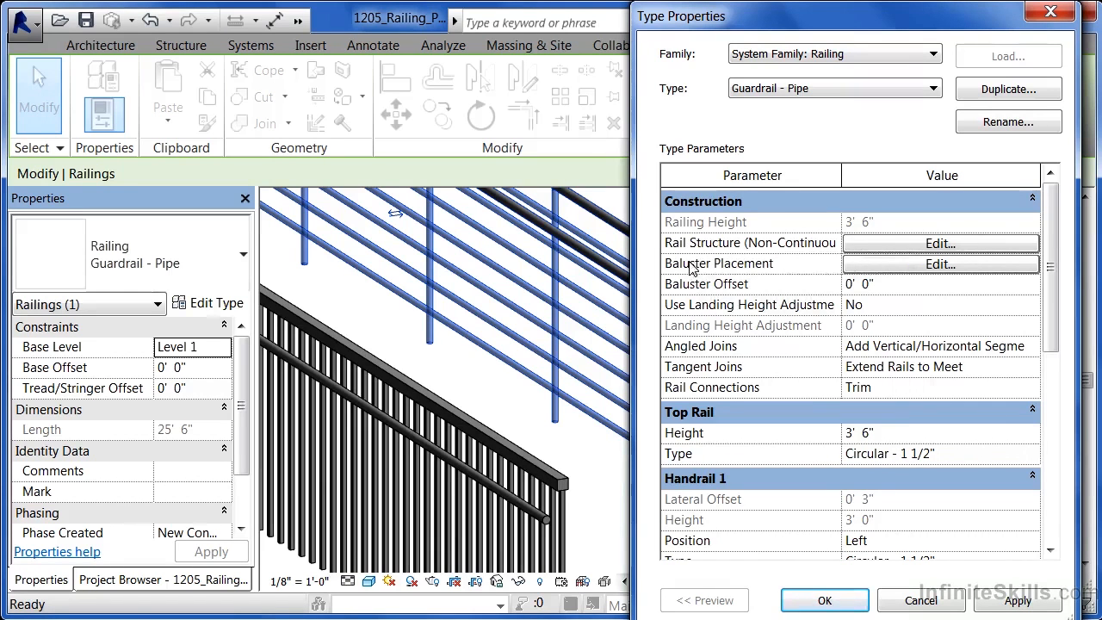
mouse_move(697, 413)
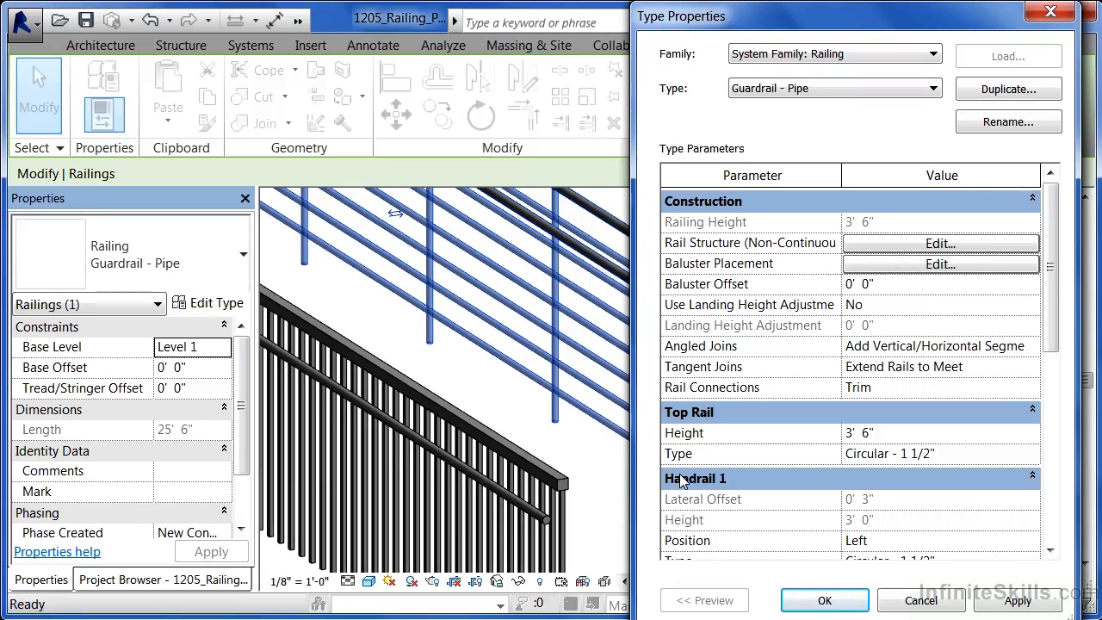
mouse_move(229, 312)
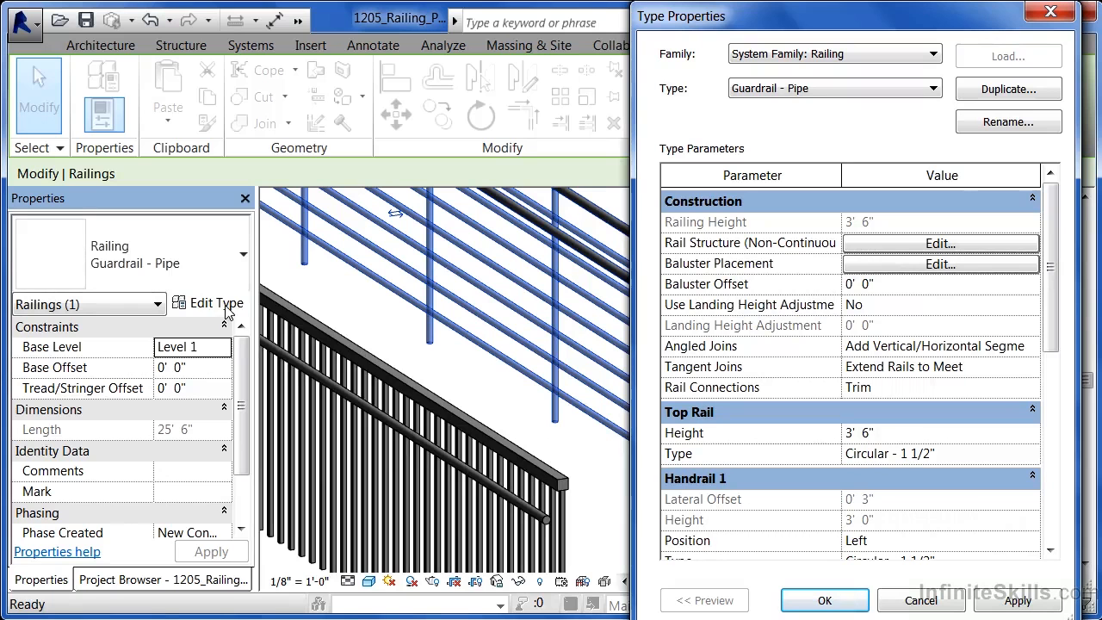